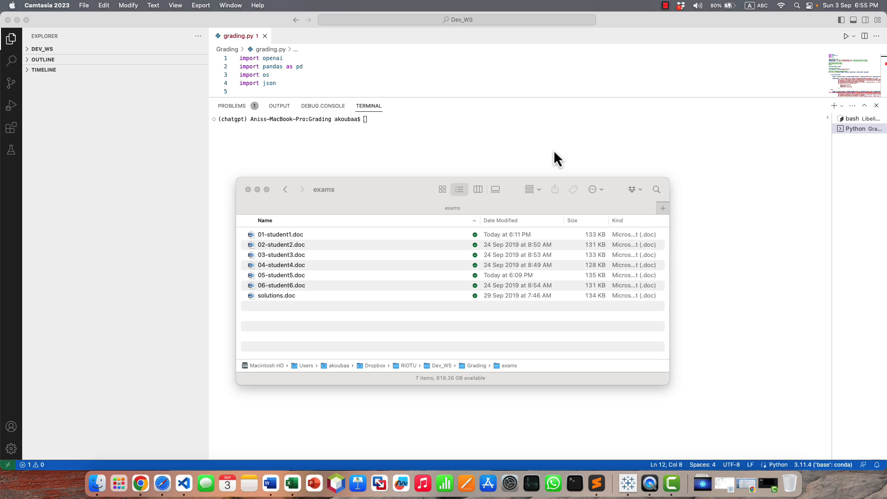
mouse_move(567, 164)
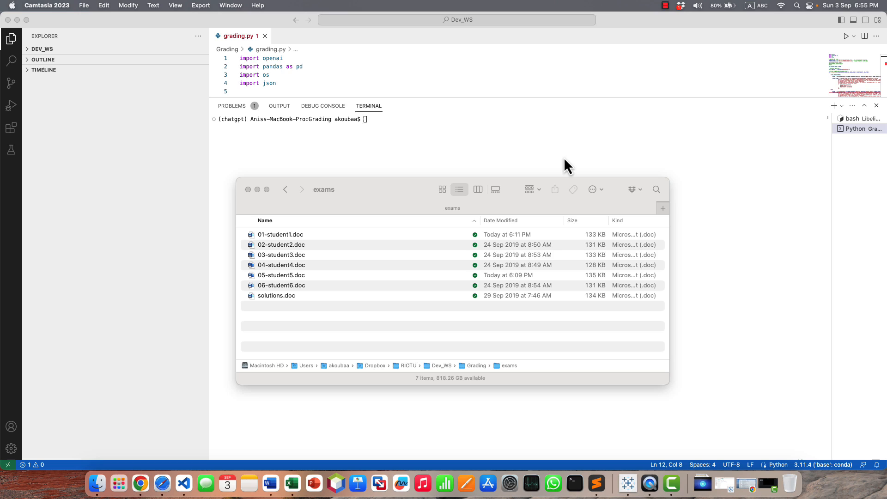
mouse_move(562, 159)
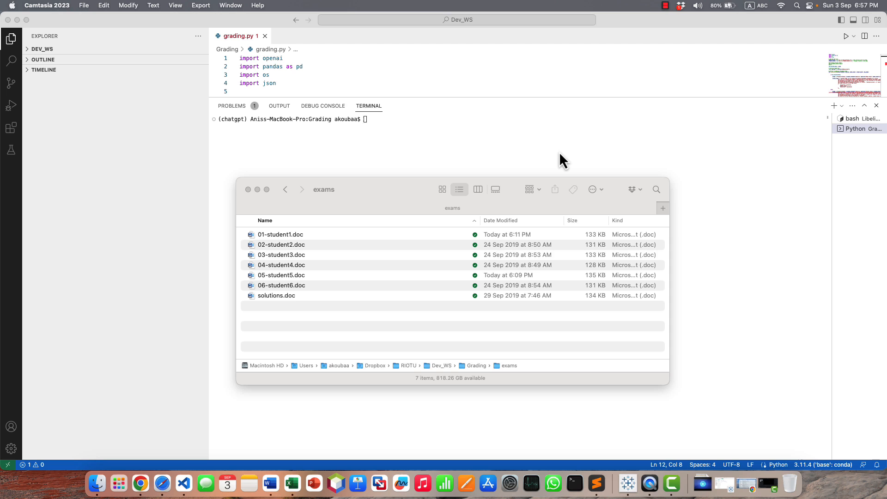
mouse_move(277, 306)
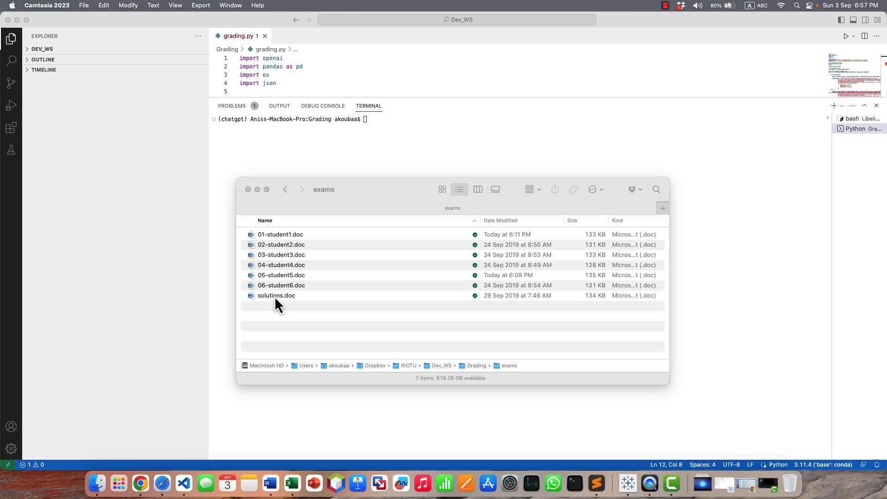
Open solutions.doc maximized in Word and scroll through its Java answers
double_click(276, 295)
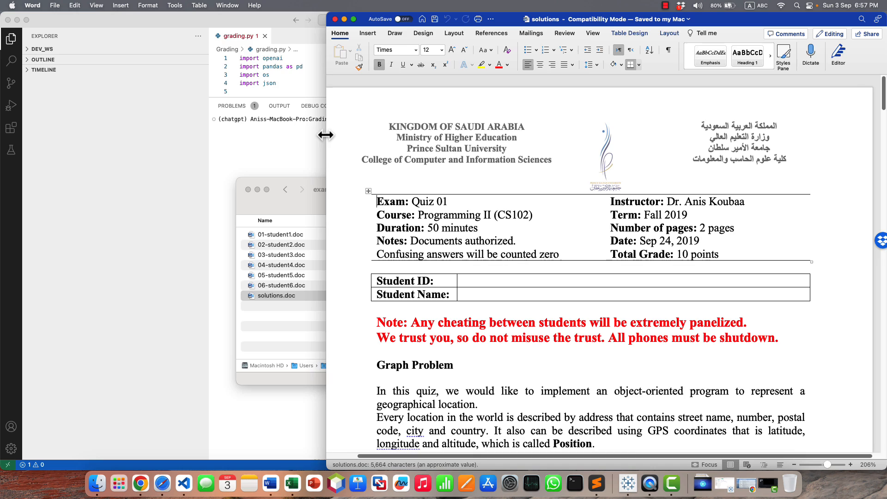
click(351, 18)
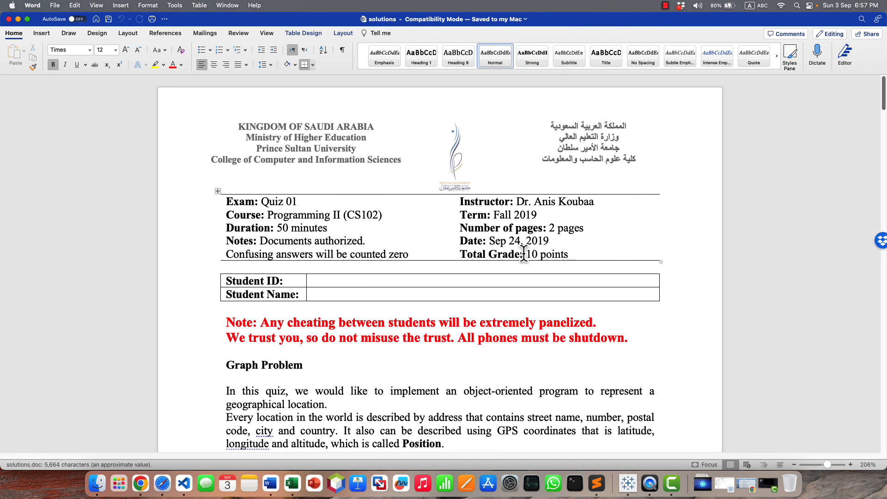
mouse_move(504, 299)
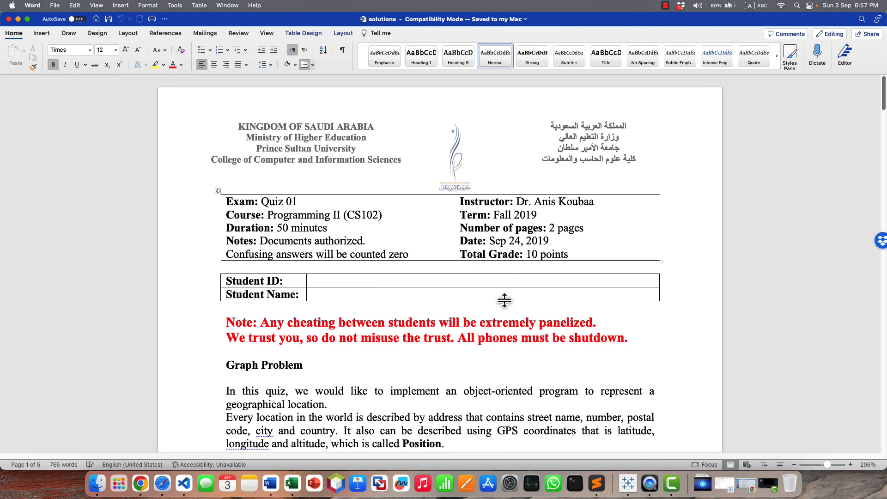
scroll(down, 3)
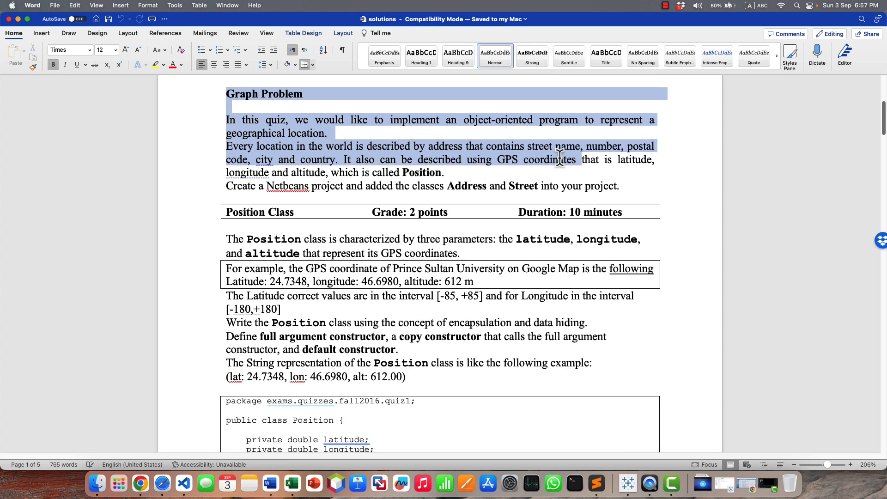
scroll(down, 3)
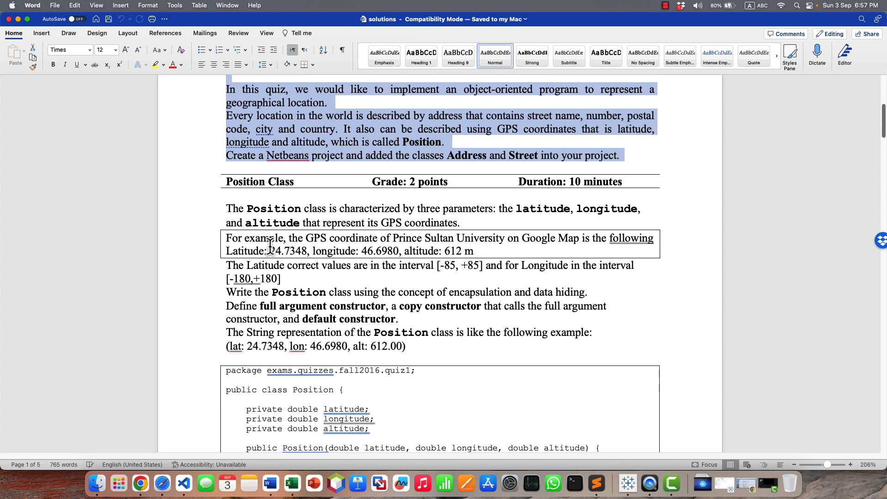
scroll(down, 3)
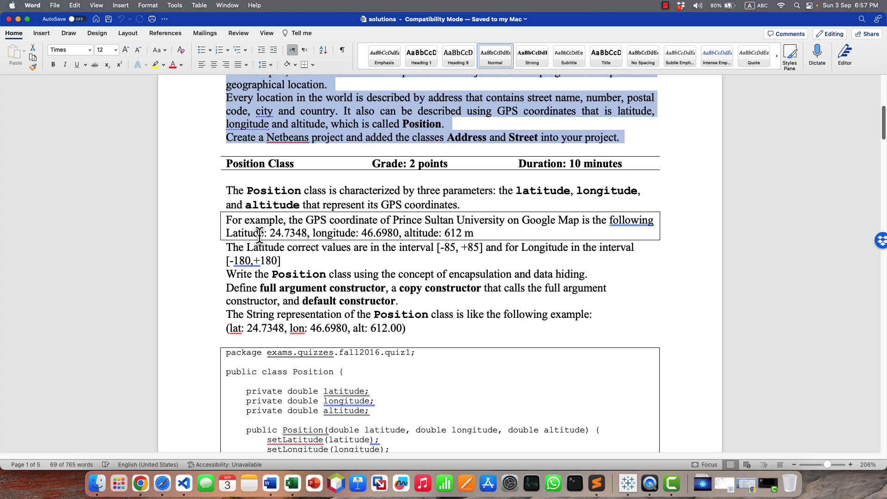
scroll(up, 3)
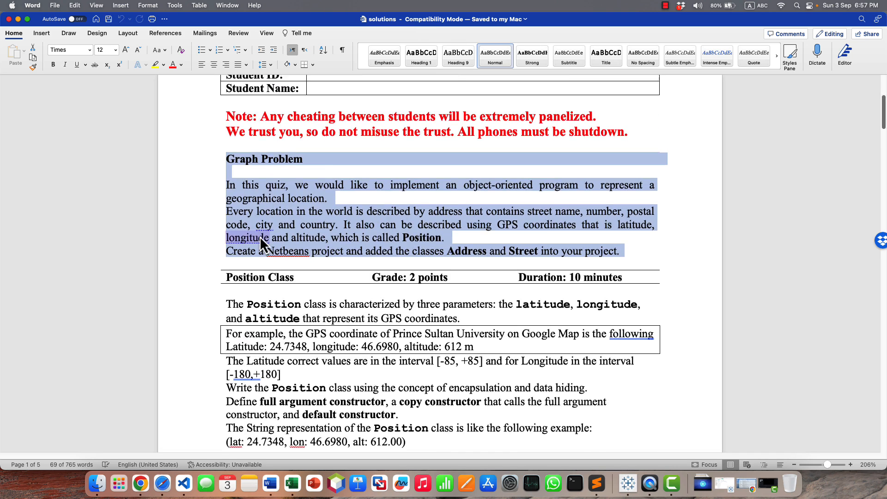
scroll(down, 3)
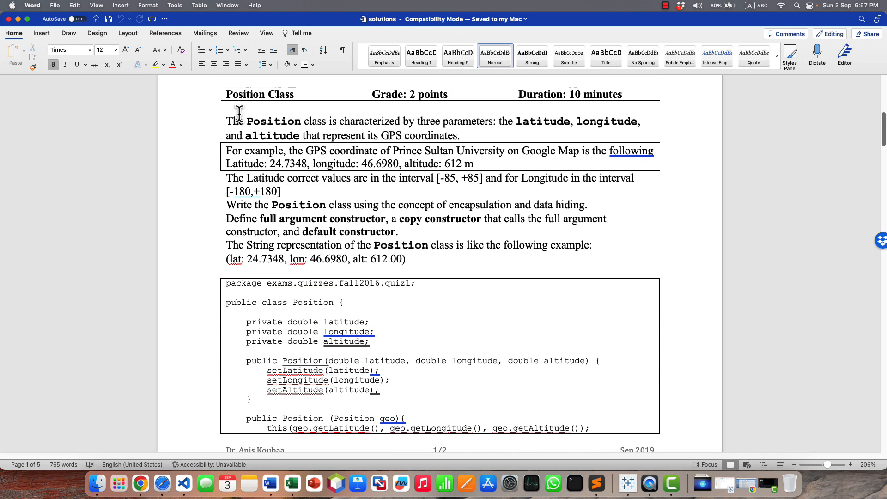
scroll(up, 3)
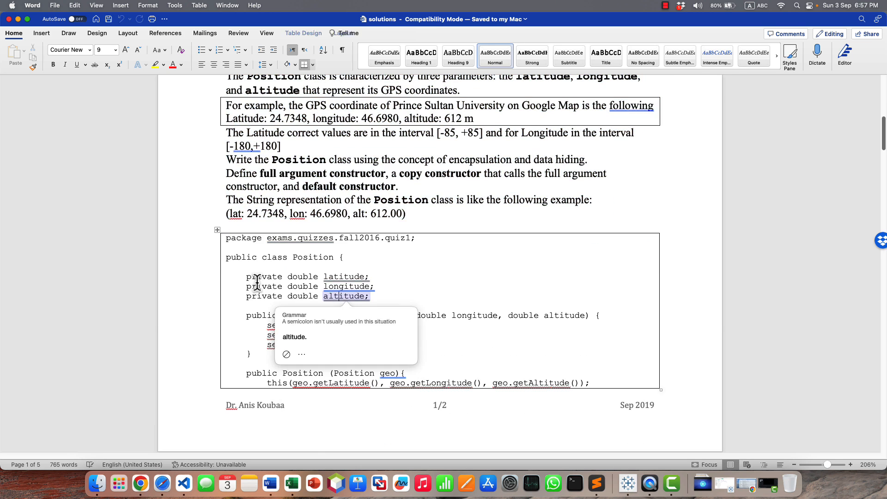
scroll(down, 3)
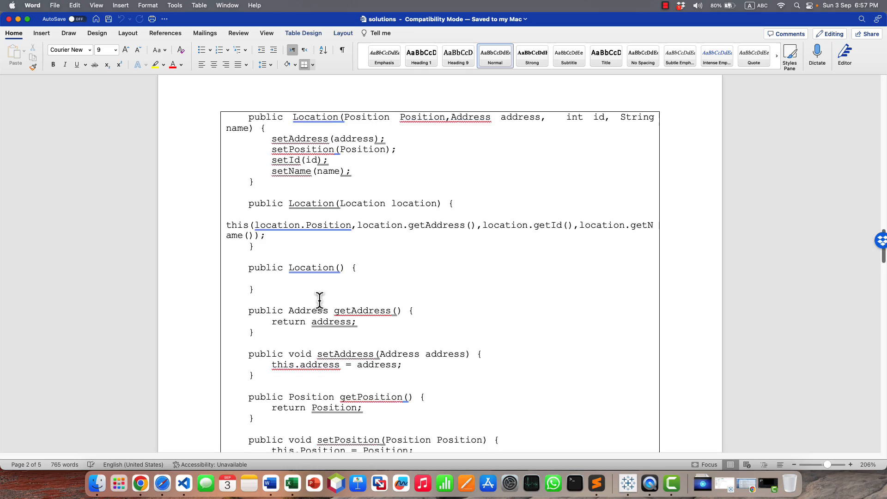
scroll(down, 3)
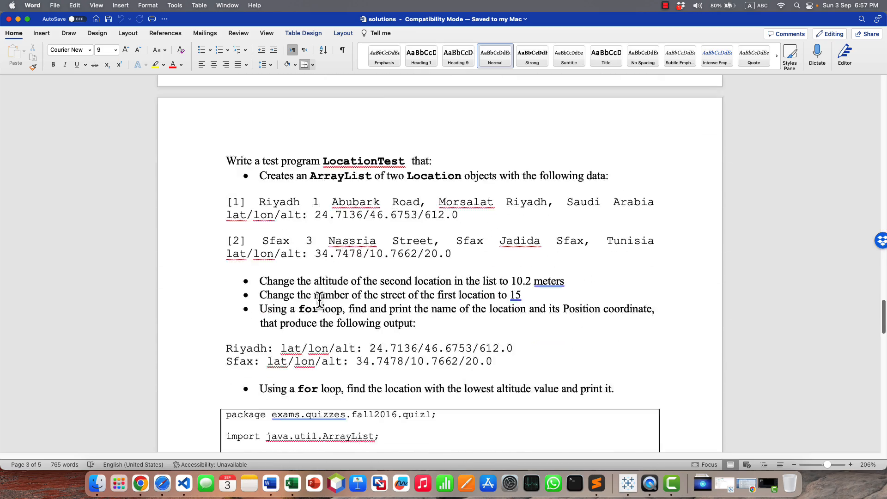
scroll(down, 3)
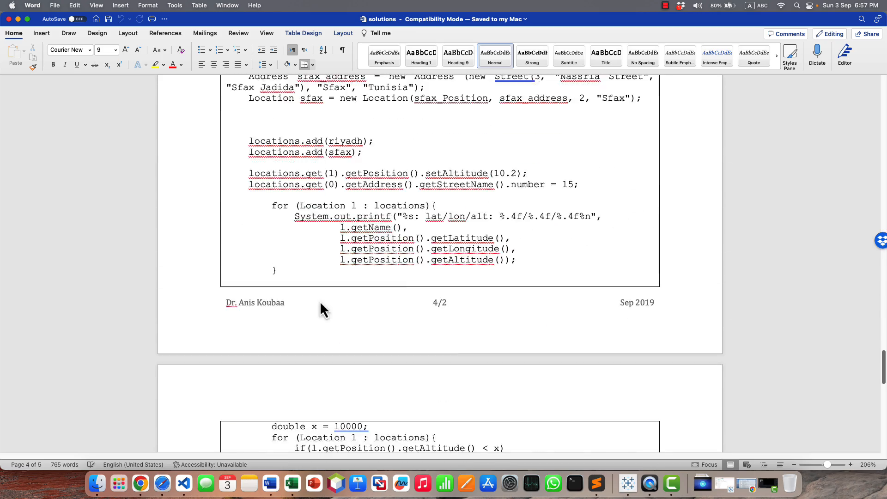
scroll(up, 3)
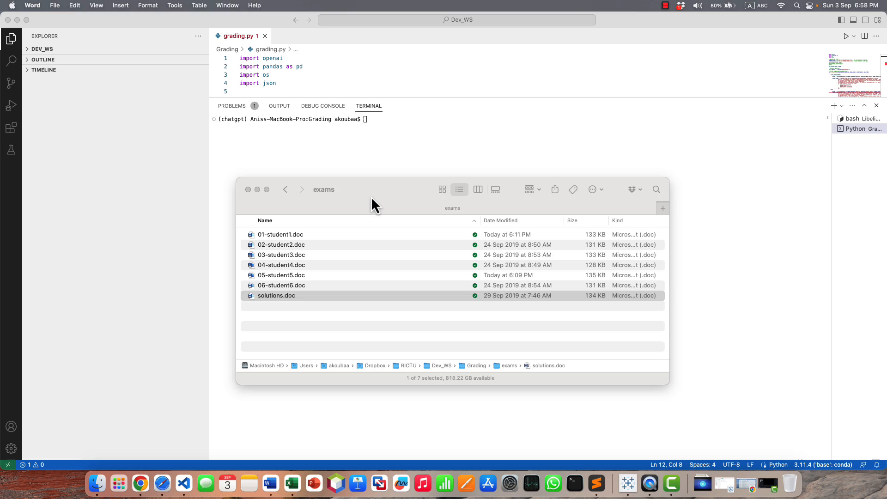
Open 01-student1.doc in Word and scroll through its Java answers to the end
double_click(280, 234)
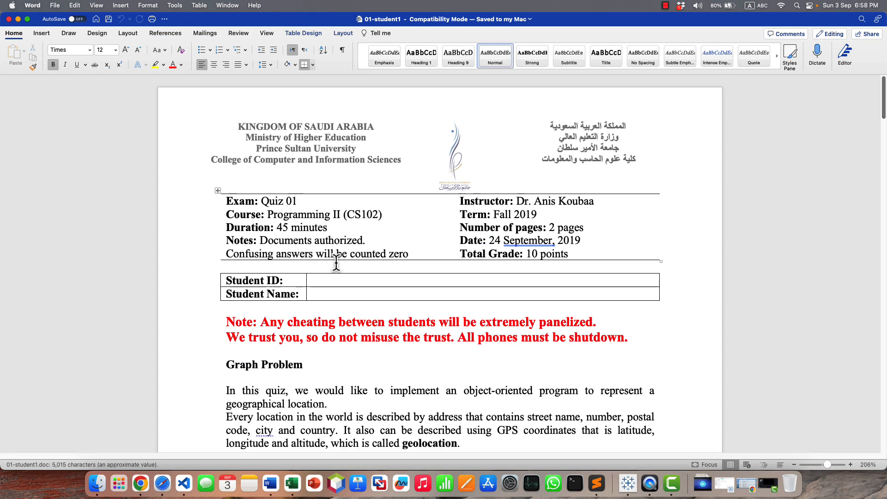
scroll(down, 3)
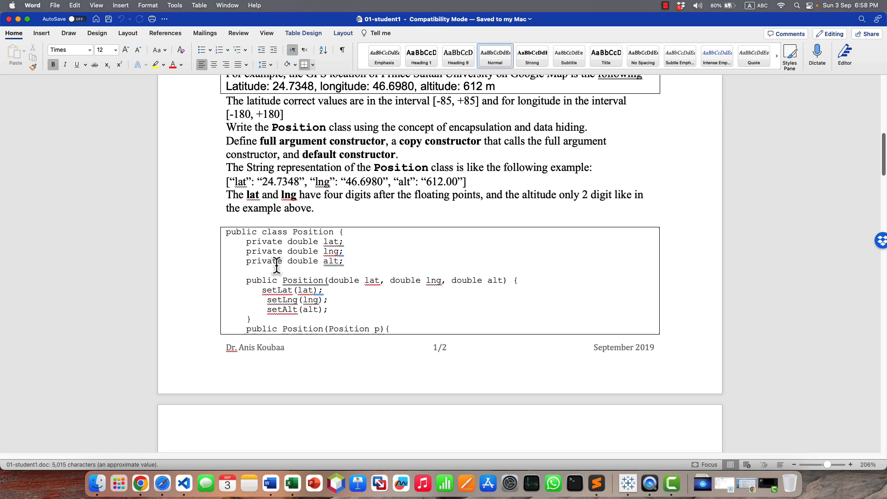
scroll(down, 3)
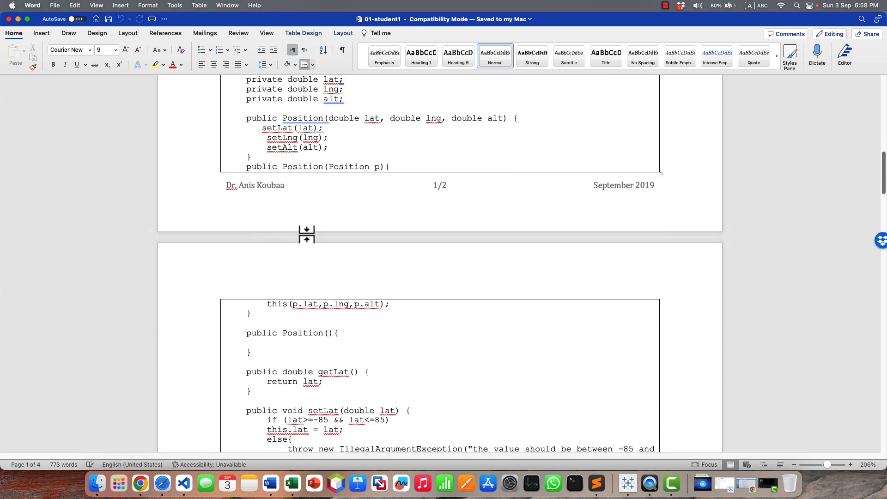
scroll(up, 3)
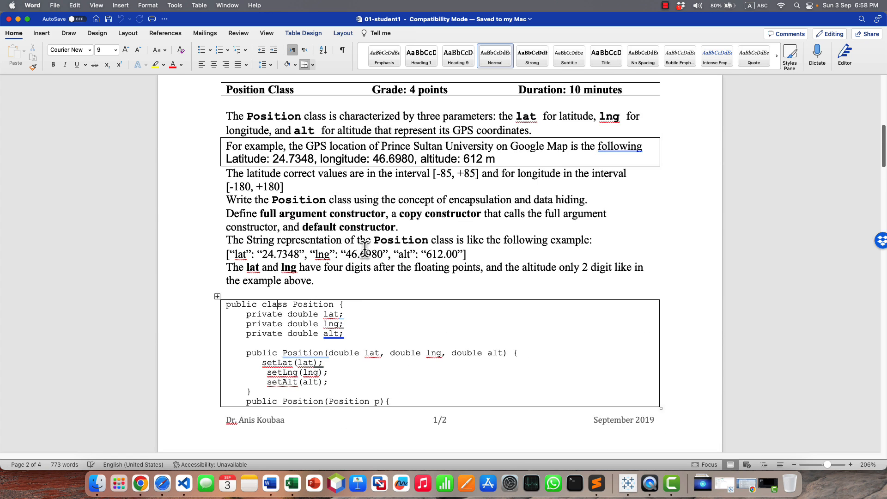
scroll(down, 3)
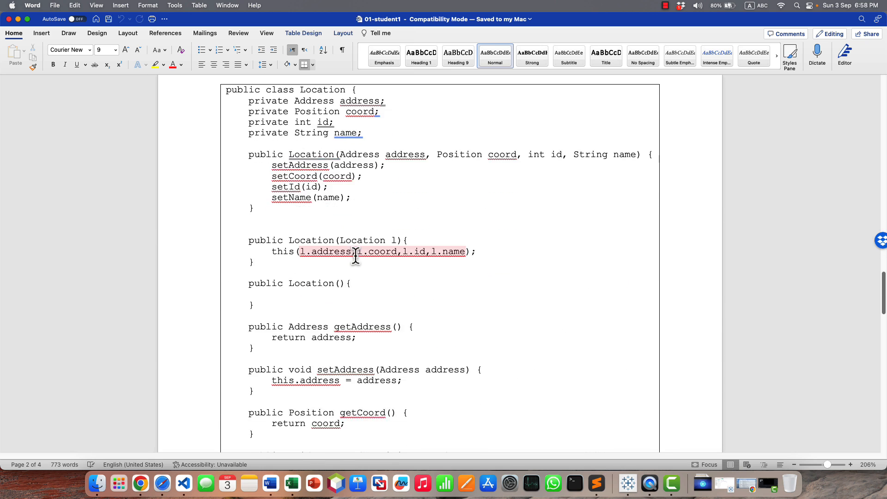
scroll(down, 3)
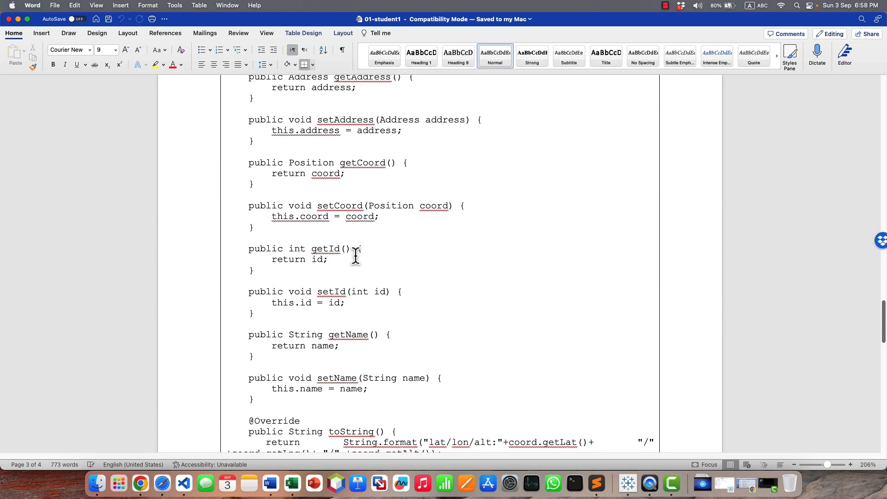
scroll(down, 3)
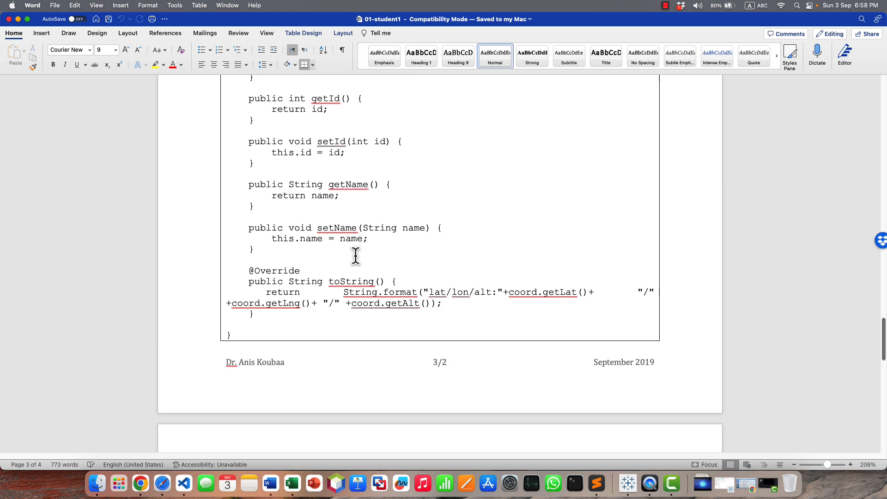
scroll(down, 3)
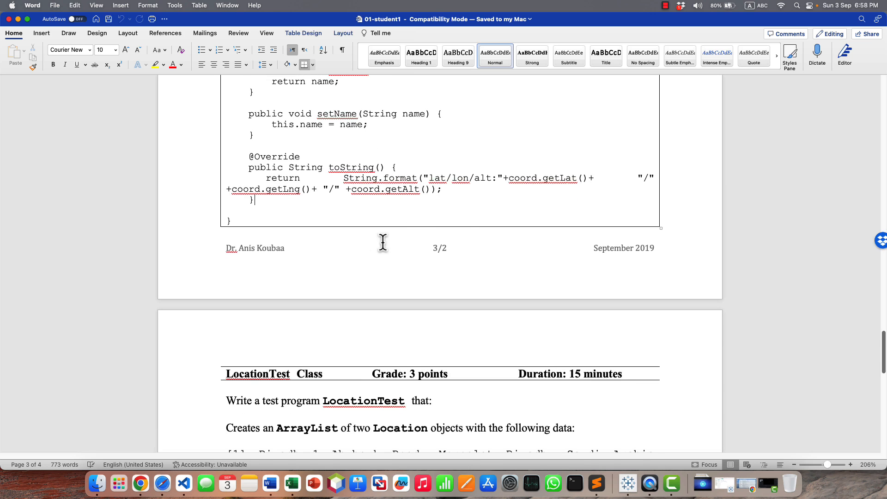
scroll(down, 3)
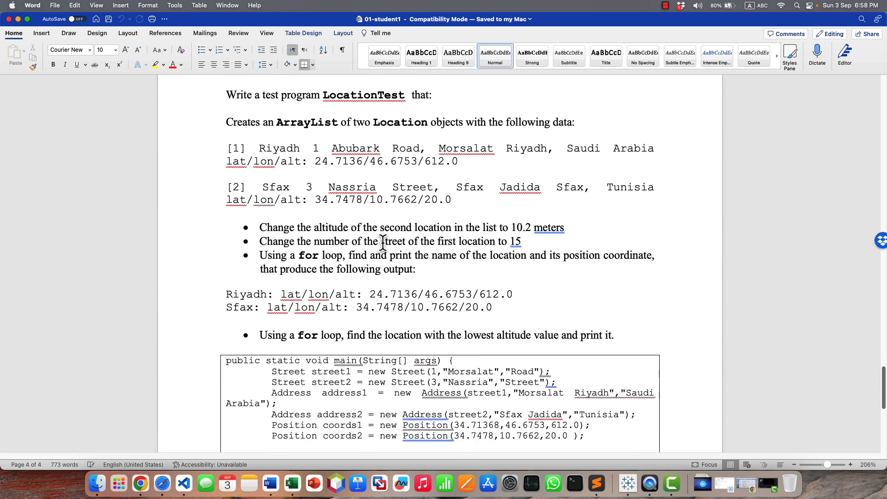
scroll(down, 3)
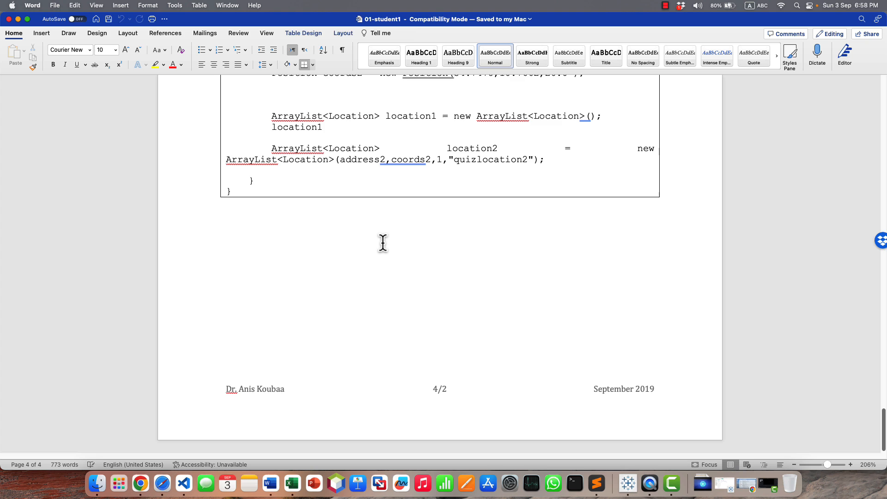
scroll(up, 3)
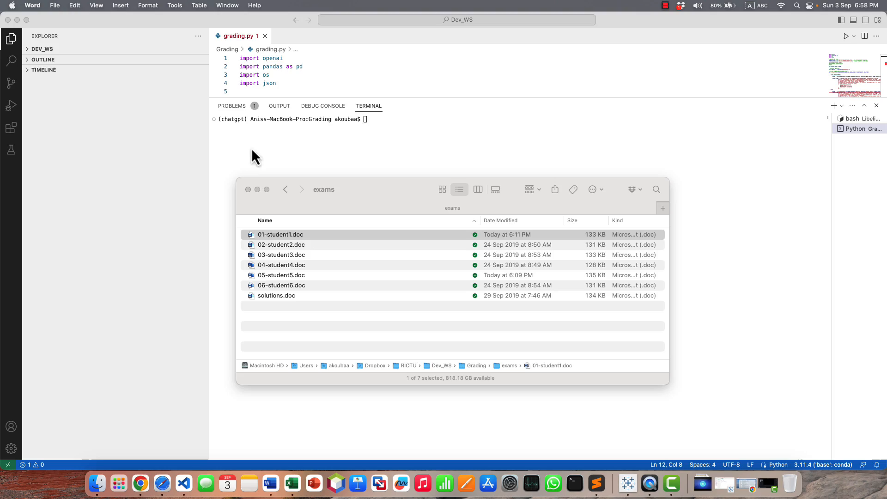
Open 02-student2.doc and scroll up and down through its Java code answers
double_click(281, 245)
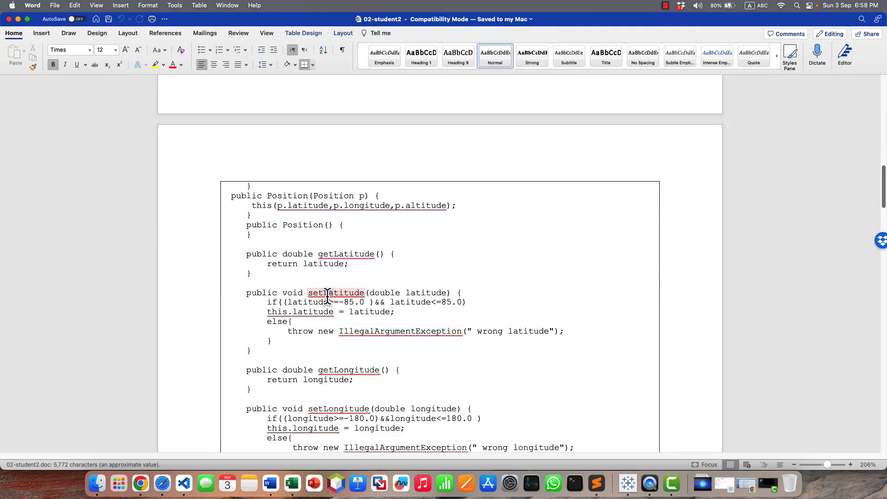
scroll(down, 3)
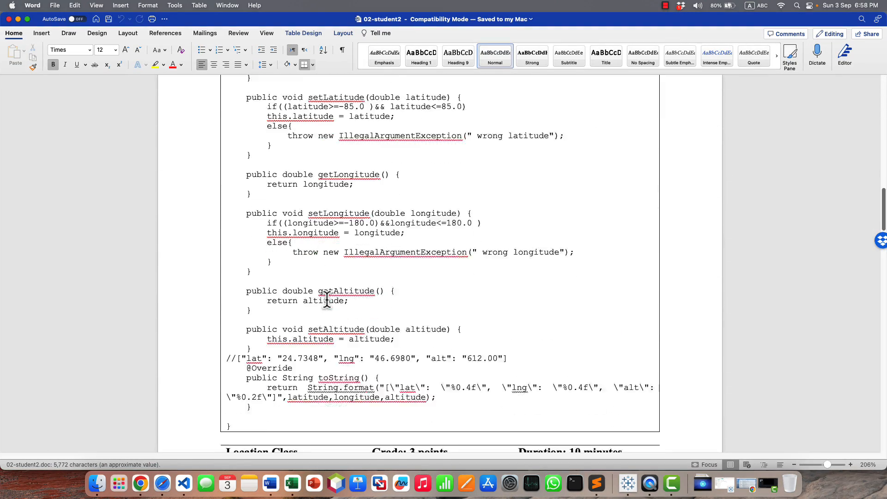
scroll(up, 3)
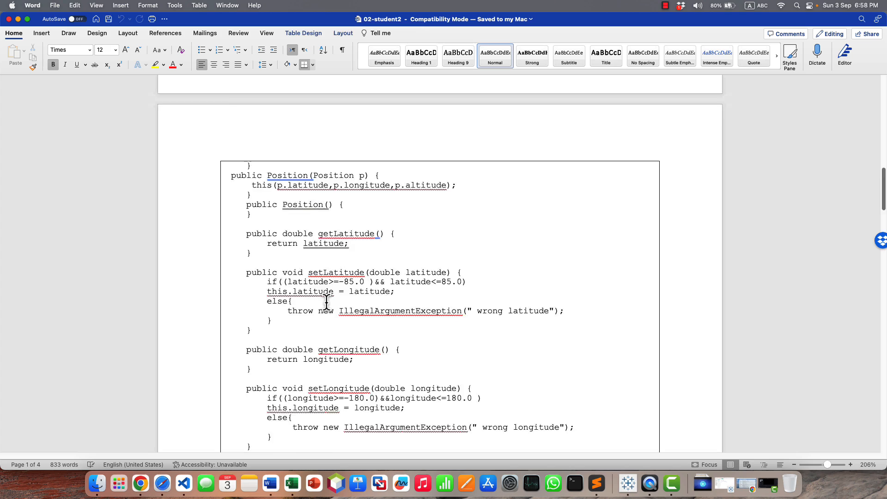
scroll(down, 3)
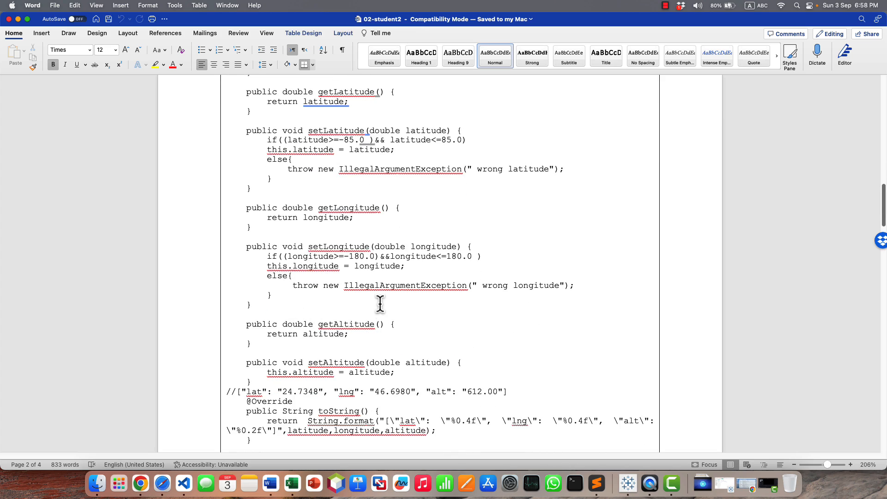
scroll(up, 3)
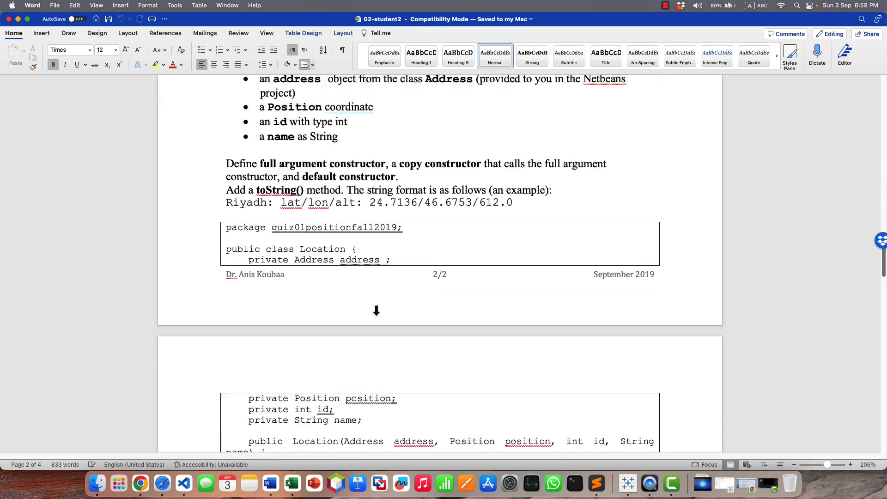
scroll(down, 3)
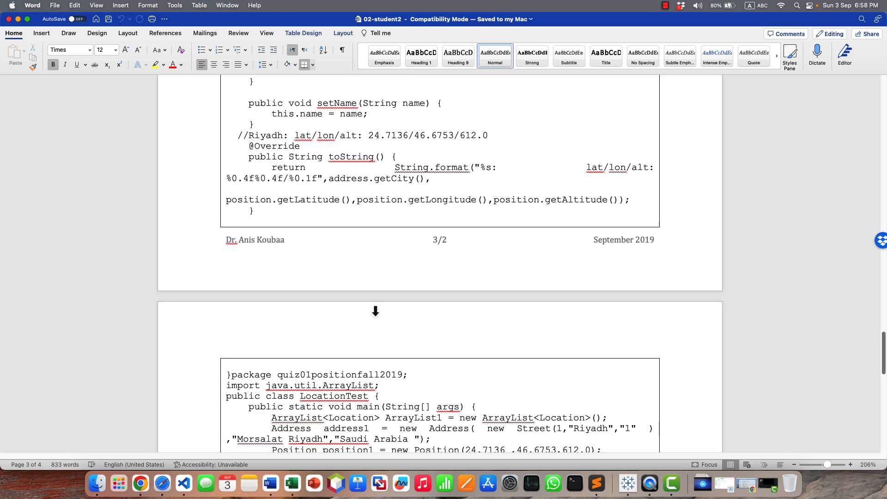
scroll(down, 3)
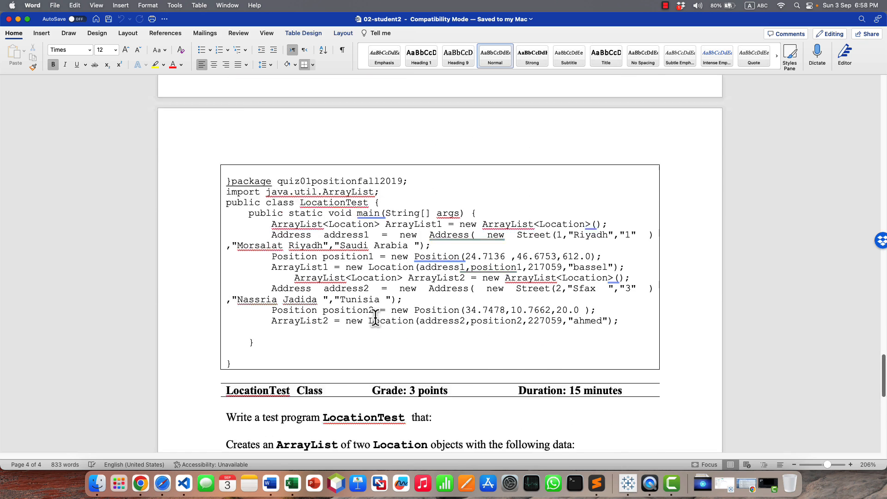
scroll(up, 3)
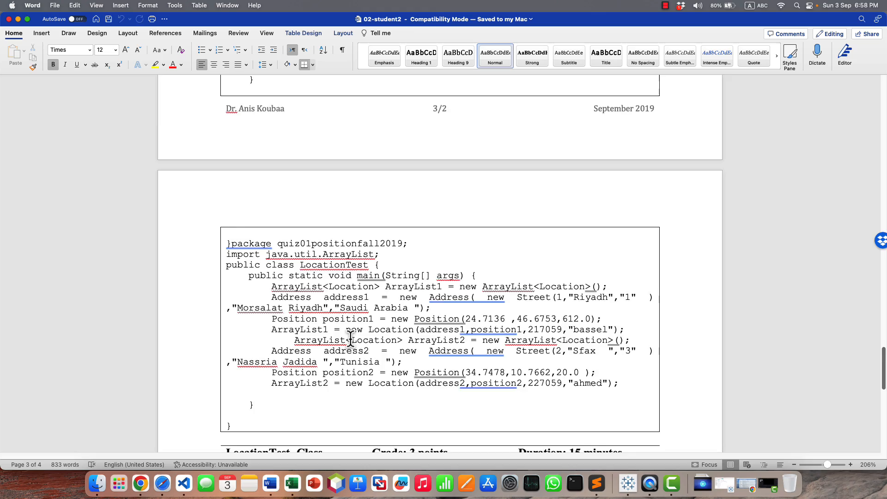
scroll(down, 3)
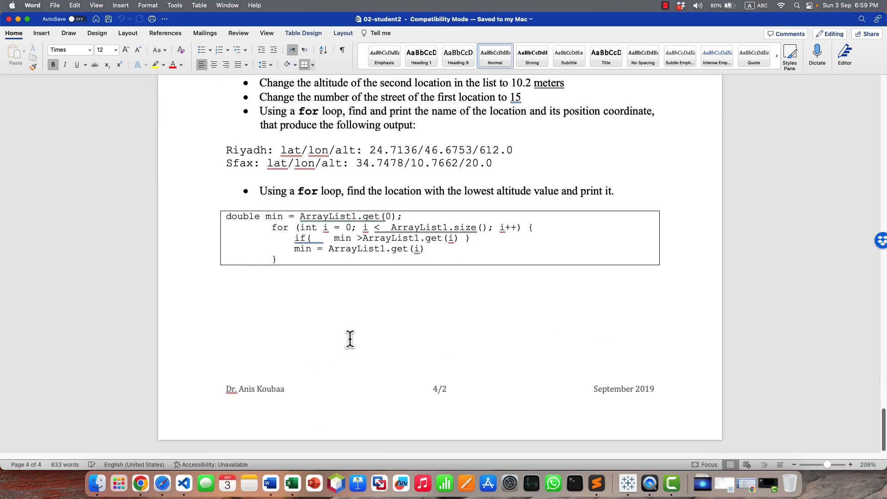
scroll(up, 3)
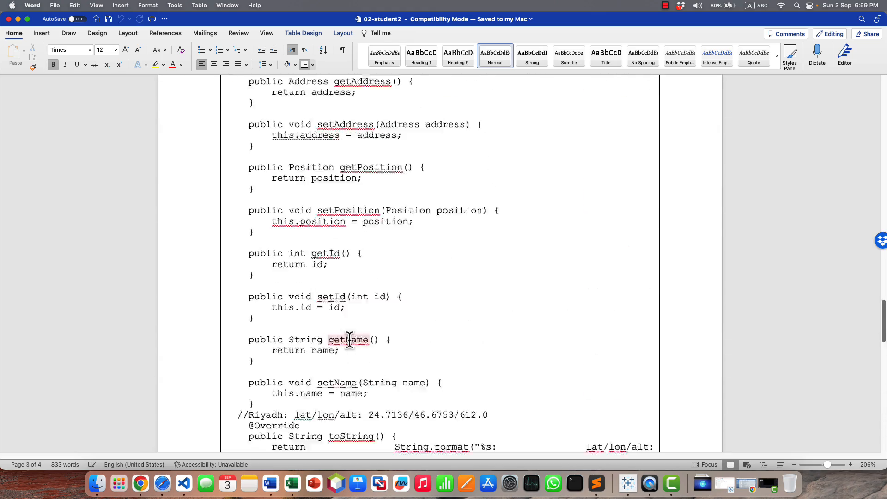
scroll(up, 3)
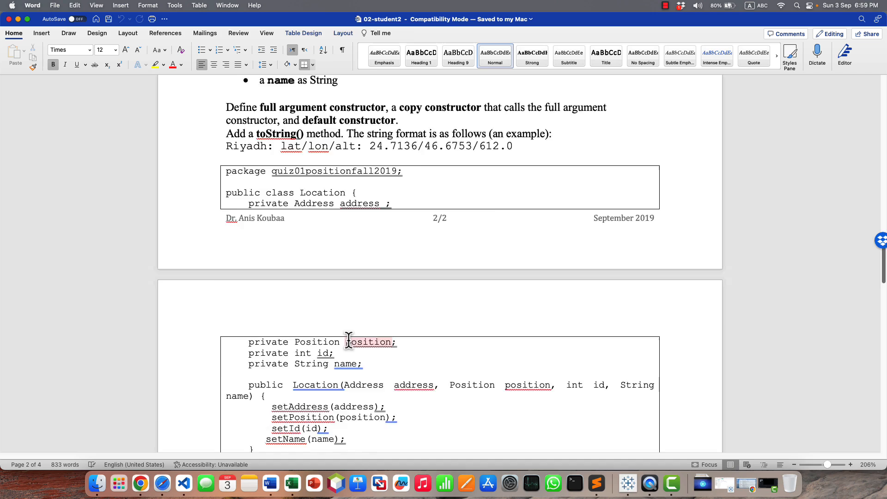
scroll(up, 3)
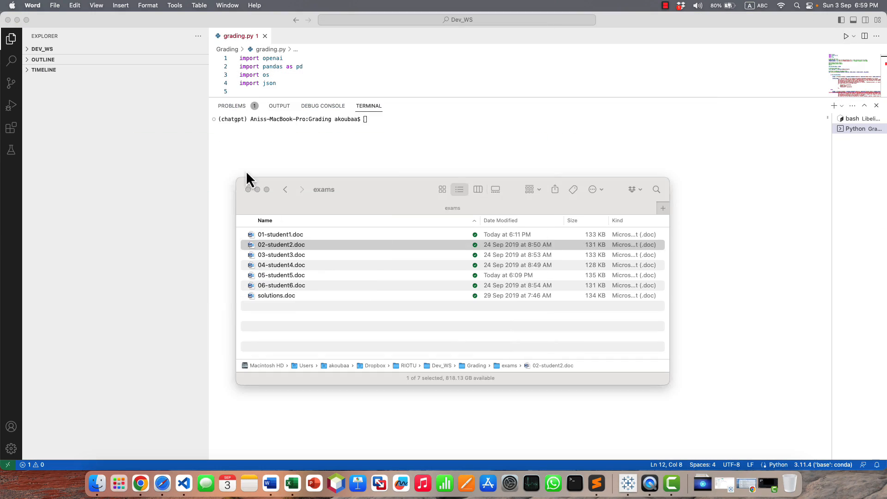
Dismiss the exams folder and begin typing 'python' at the VS Code terminal prompt
click(282, 285)
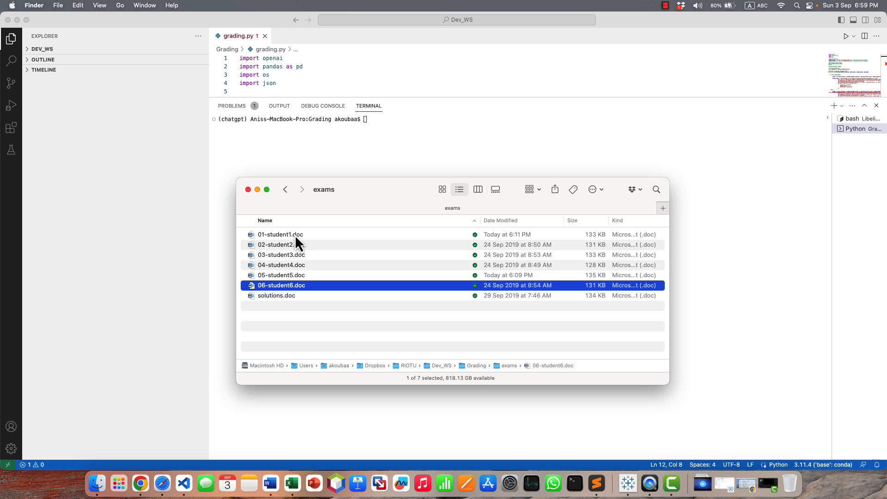
click(280, 234)
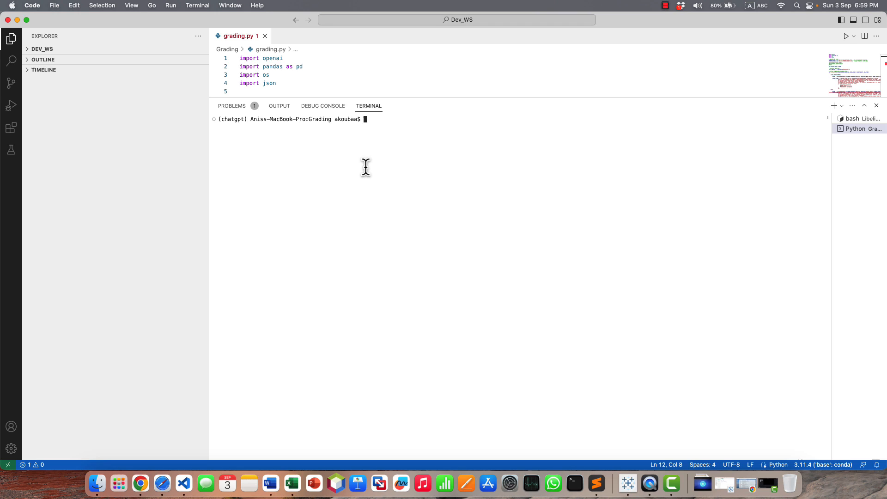
text(python)
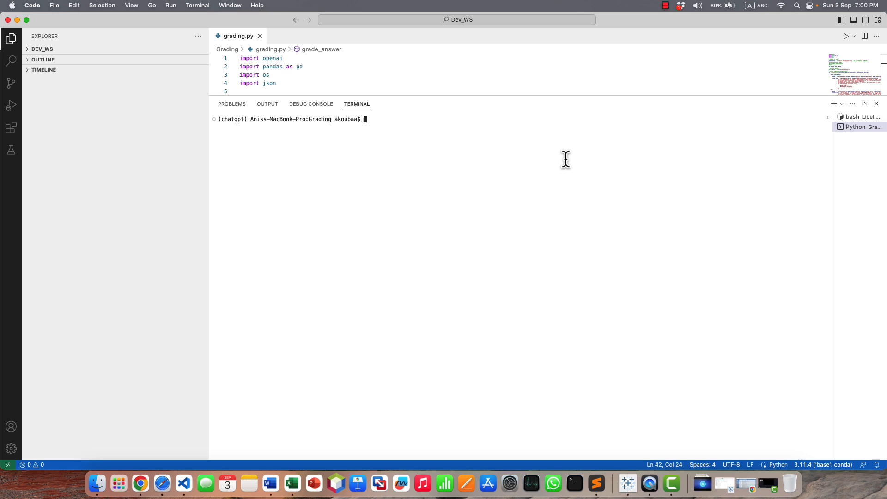
Run 'python grading.py' in the terminal, tab-completing the file name
text(python)
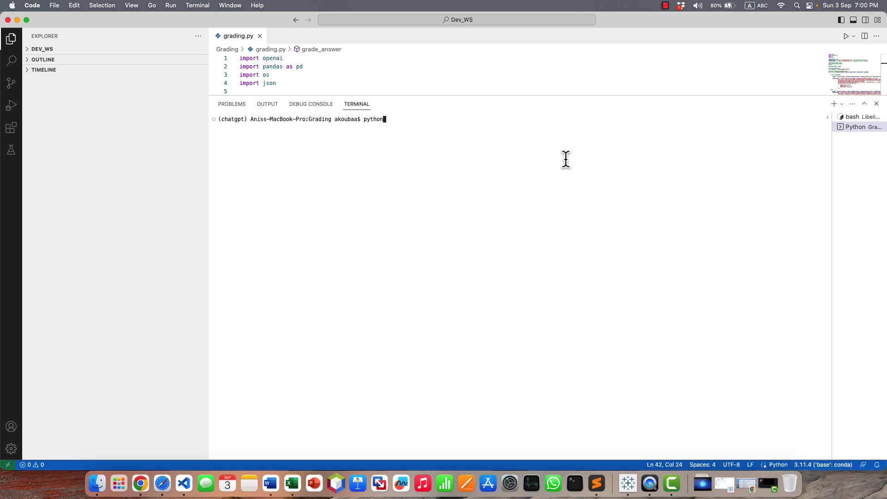
text(gradig)
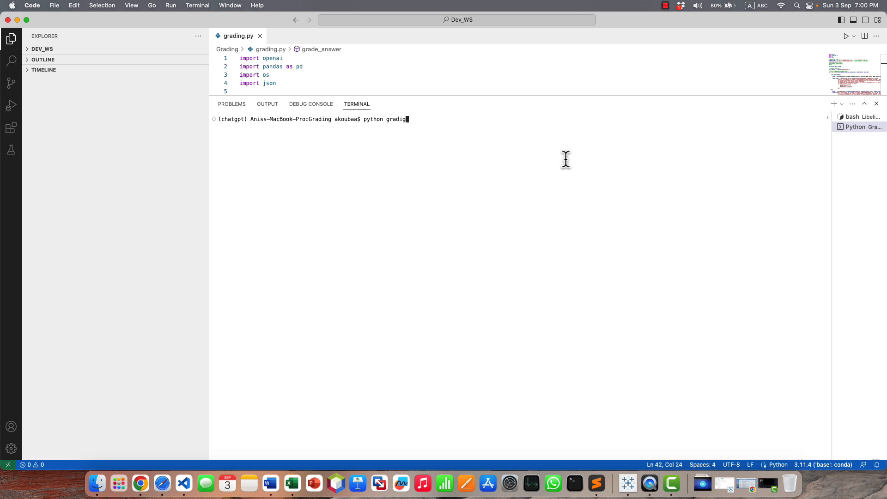
text(ng.py)
key(Return)
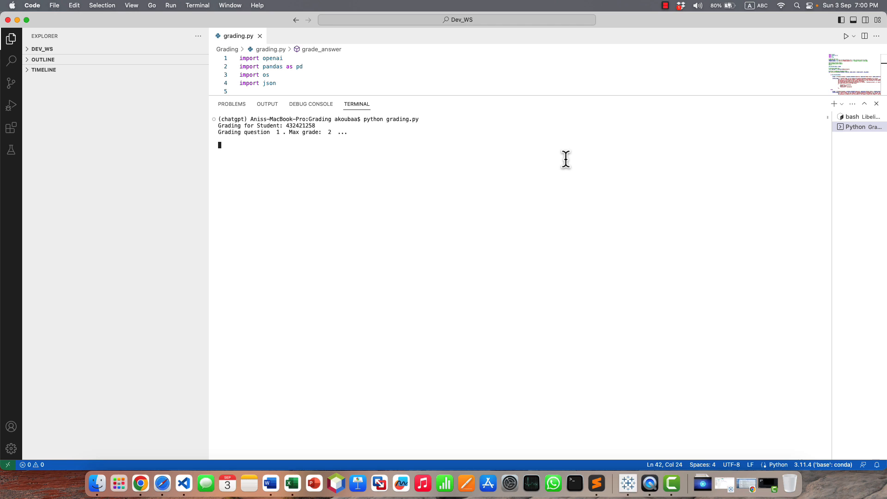
mouse_move(260, 136)
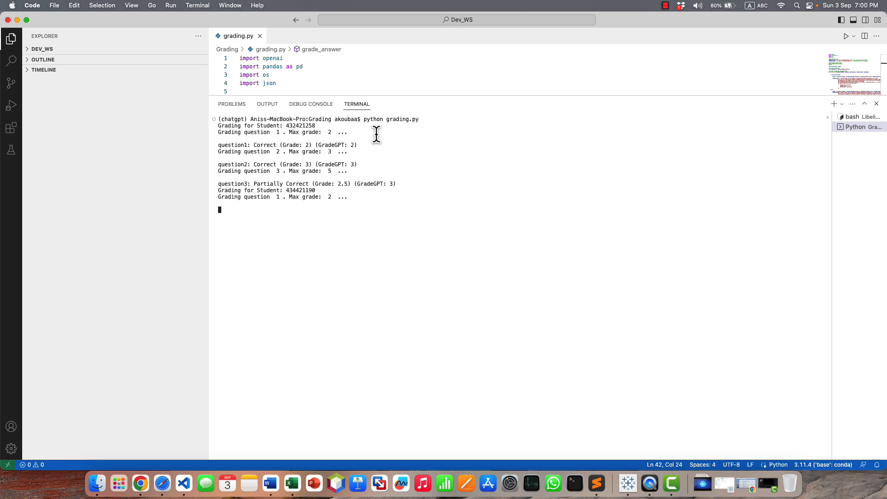
mouse_move(416, 131)
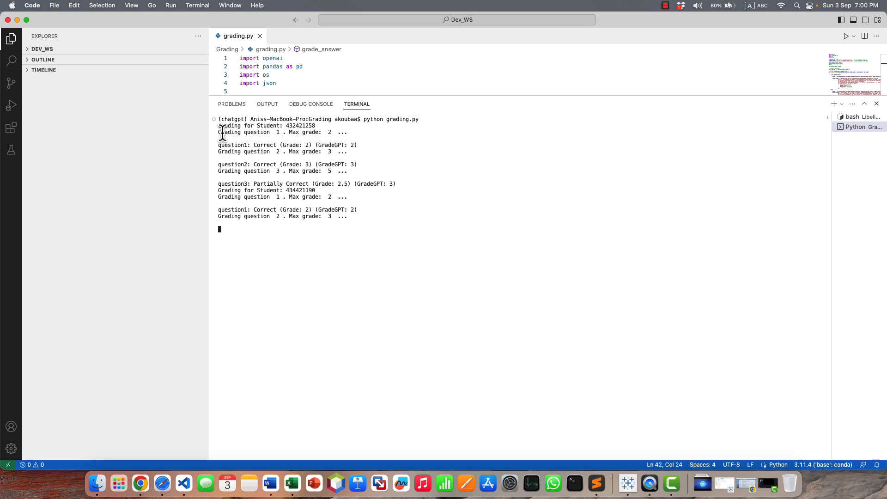
mouse_move(287, 129)
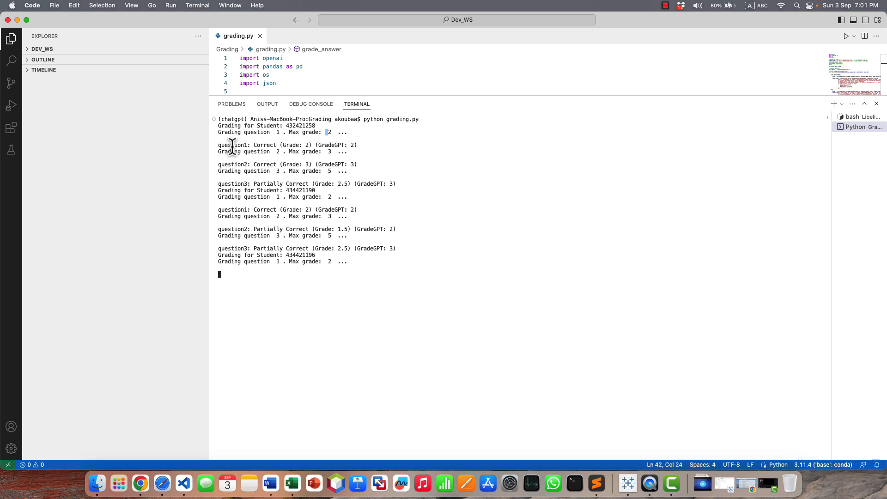
mouse_move(253, 148)
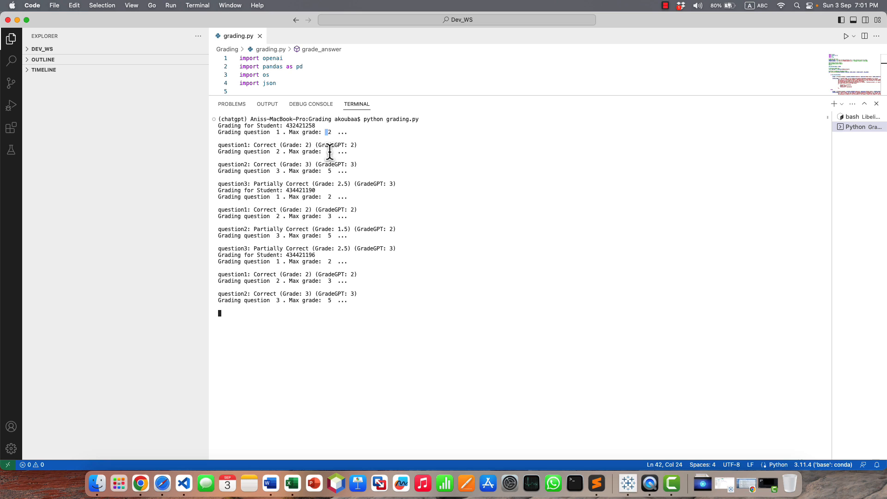
mouse_move(328, 132)
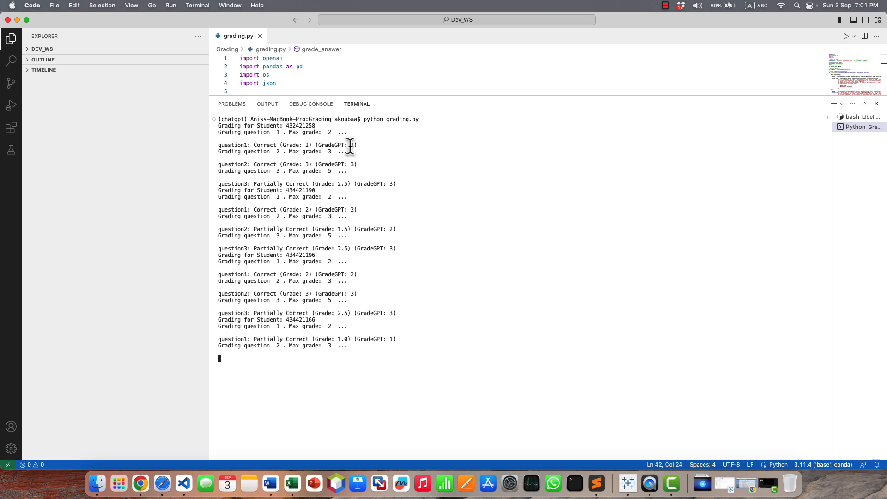
mouse_move(396, 186)
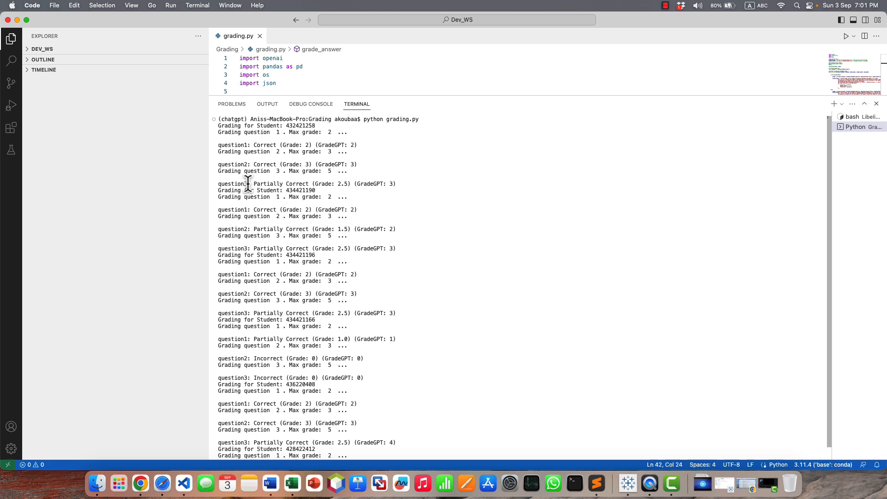
mouse_move(338, 185)
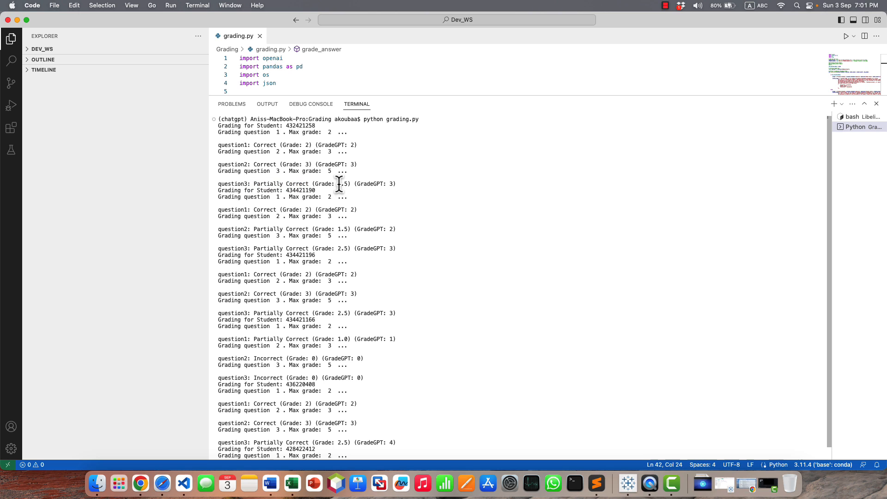
mouse_move(389, 187)
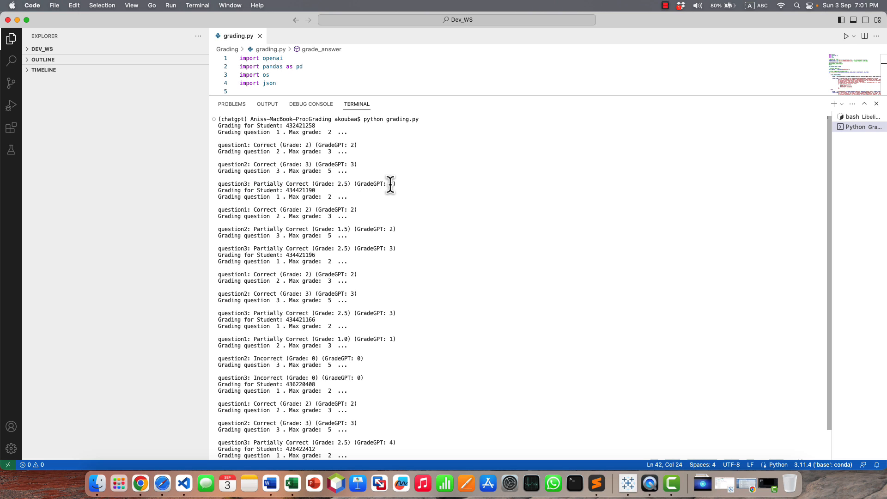
double_click(372, 183)
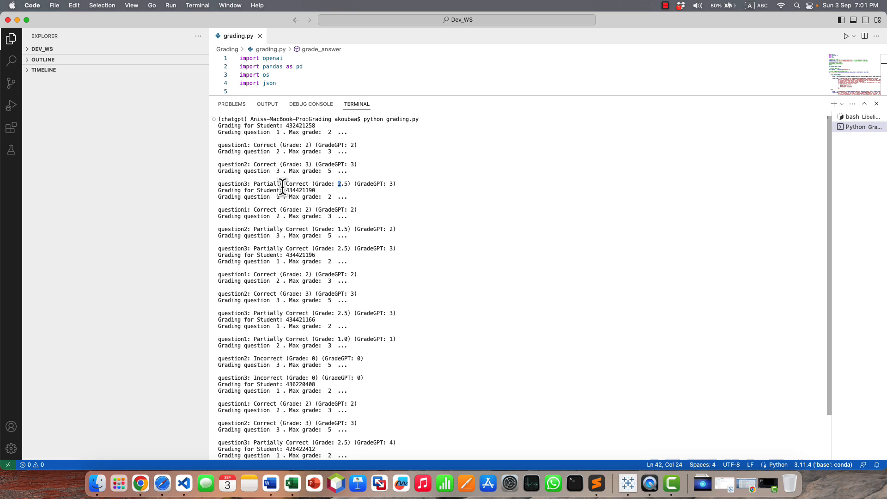
double_click(280, 183)
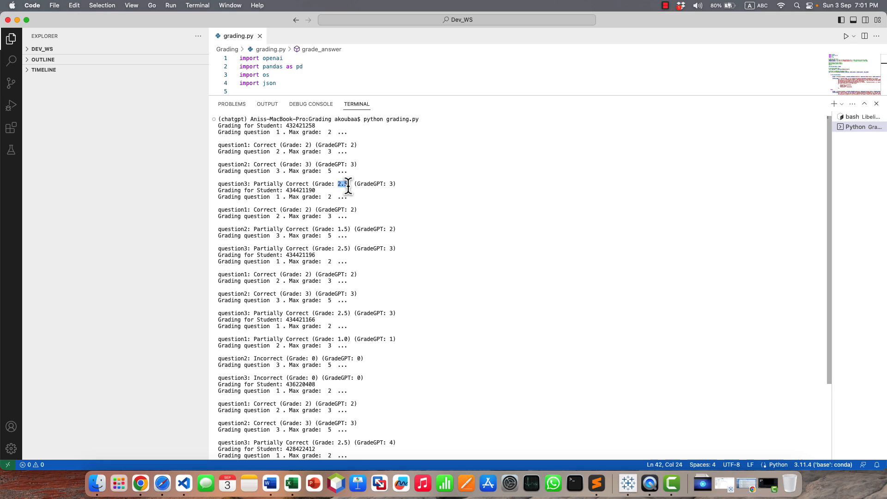
mouse_move(311, 184)
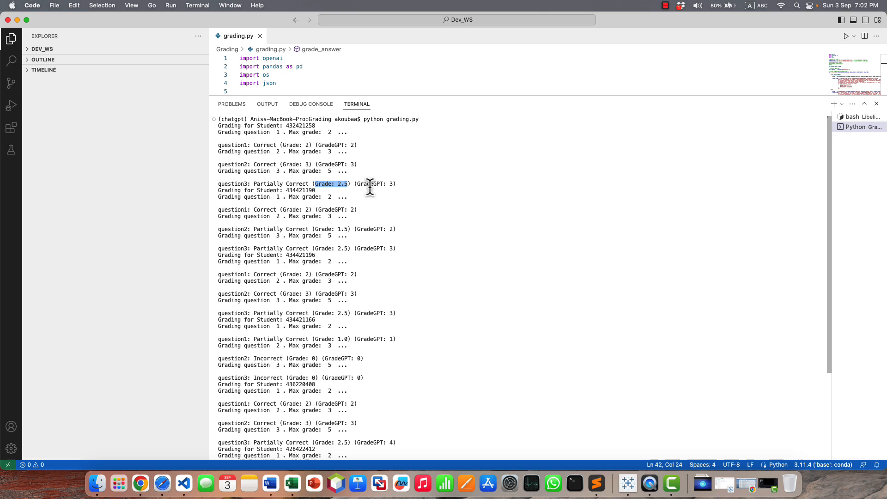
mouse_move(358, 184)
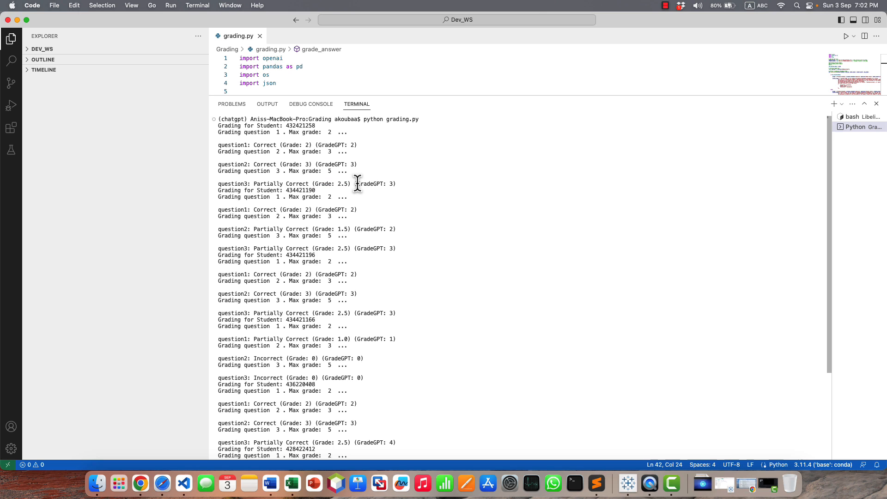
double_click(371, 183)
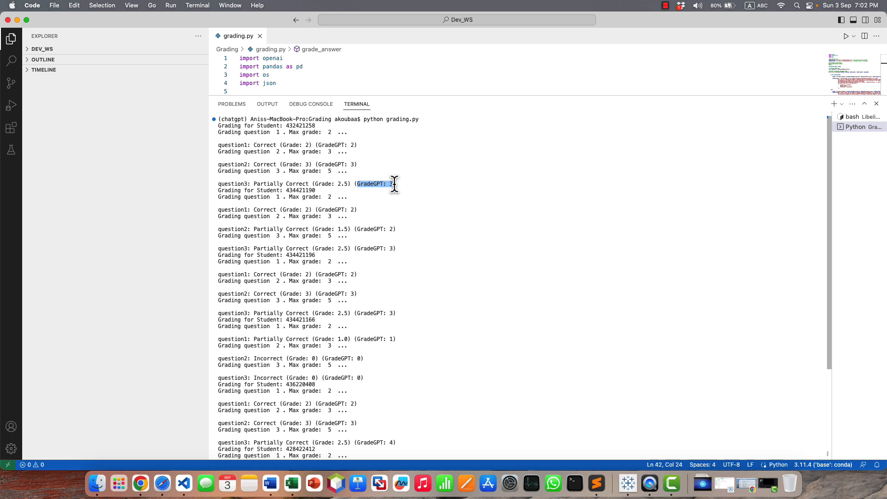
scroll(down, 3)
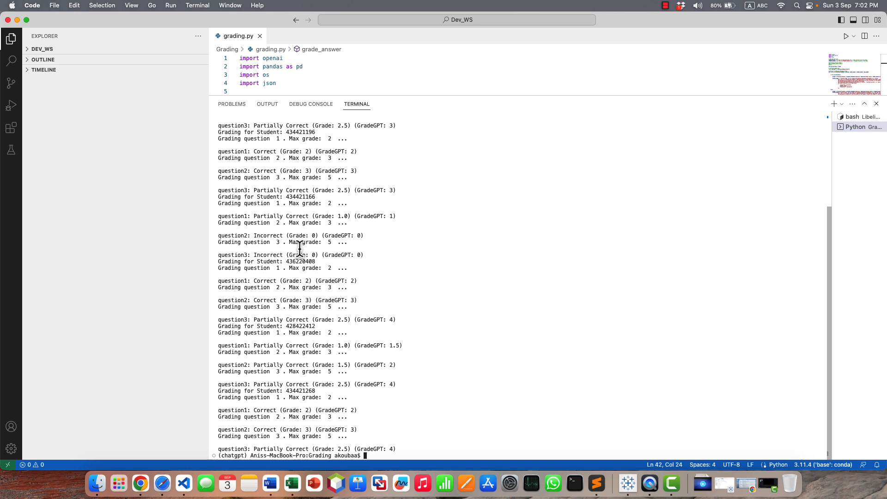
mouse_move(277, 221)
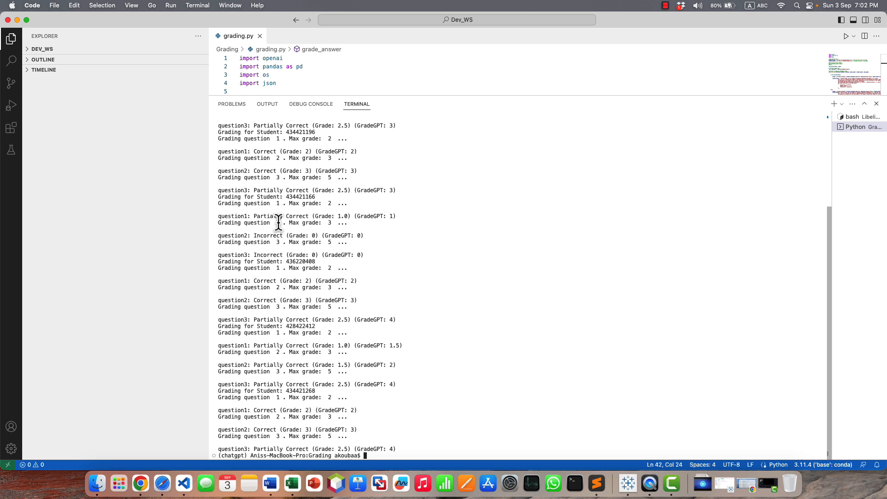
scroll(up, 3)
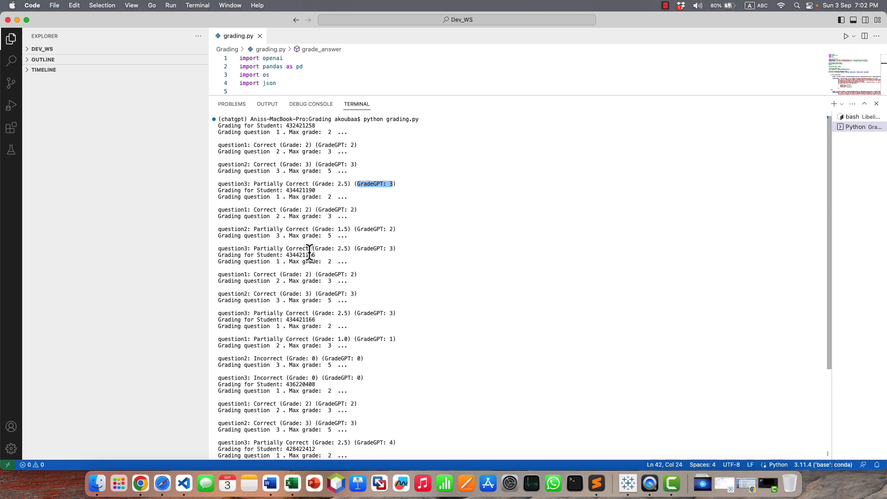
click(292, 484)
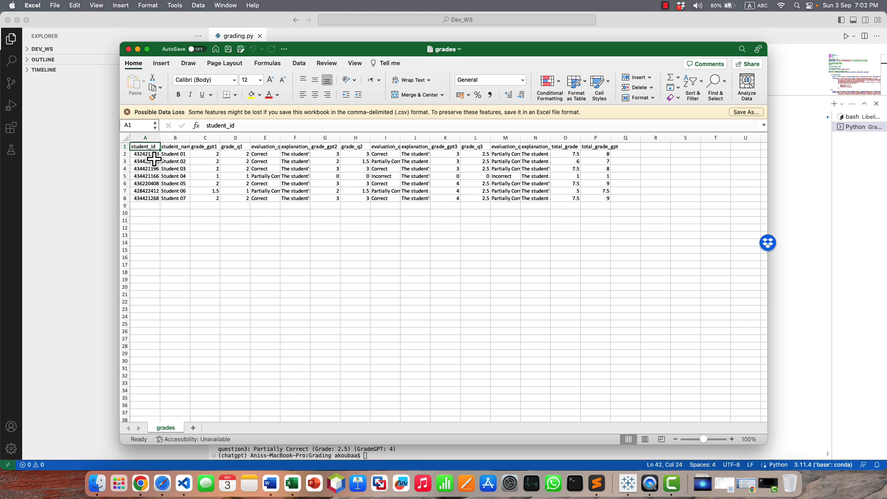
mouse_move(759, 34)
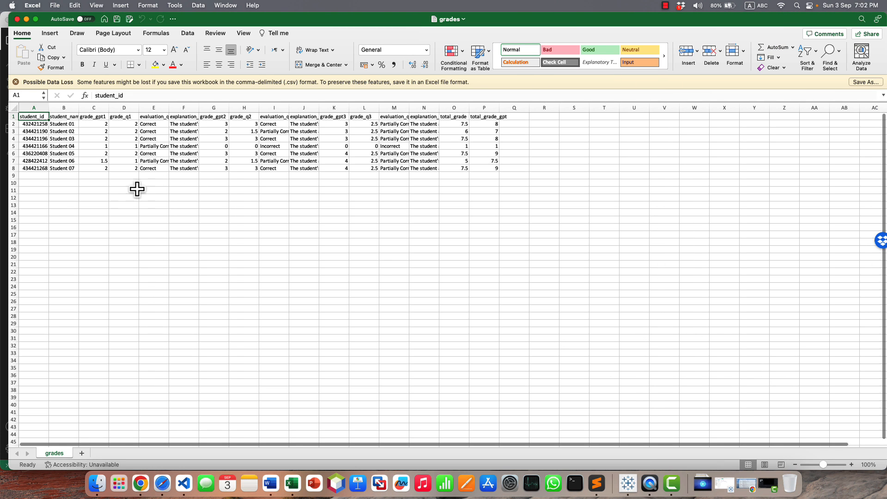
Widen the grade_gpt1 and grade_q1 columns and read the question-1 explanations and Student 02's total of 6
click(63, 123)
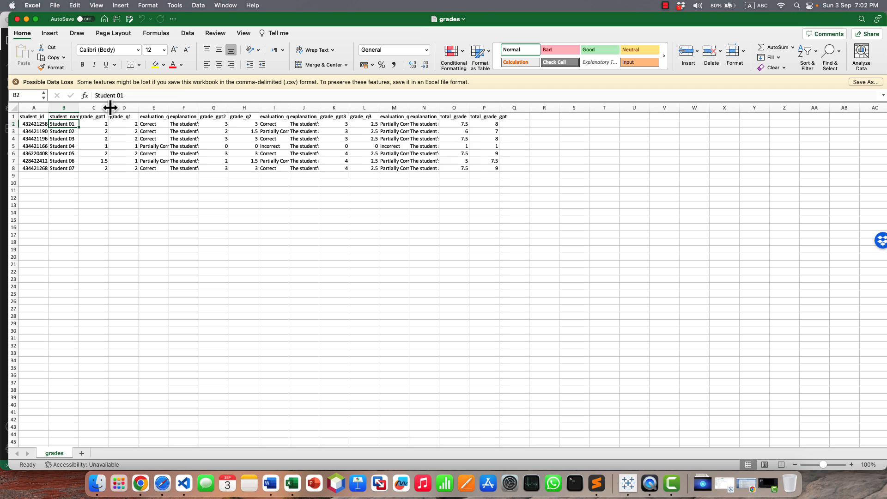
drag(111, 108, 129, 109)
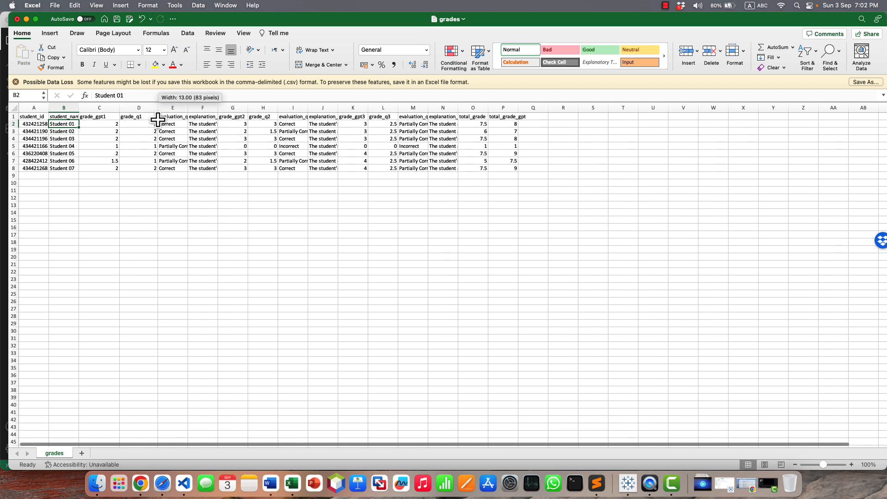
click(172, 124)
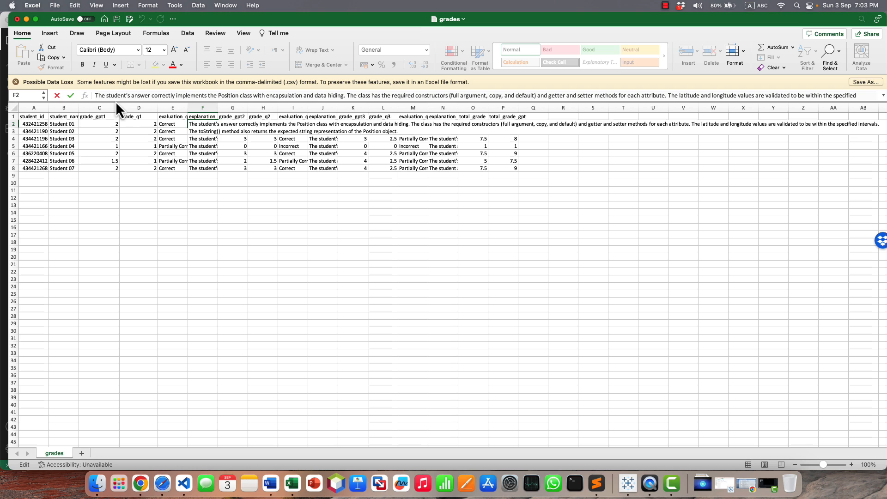
mouse_move(124, 95)
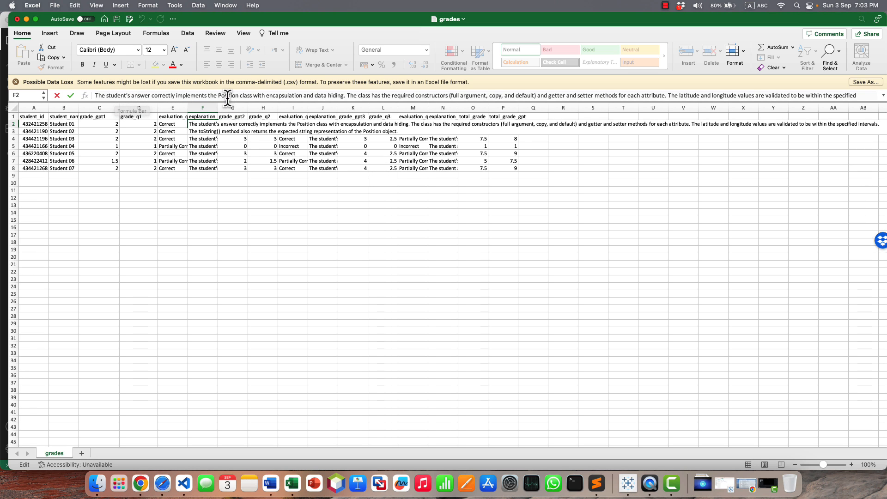
mouse_move(348, 96)
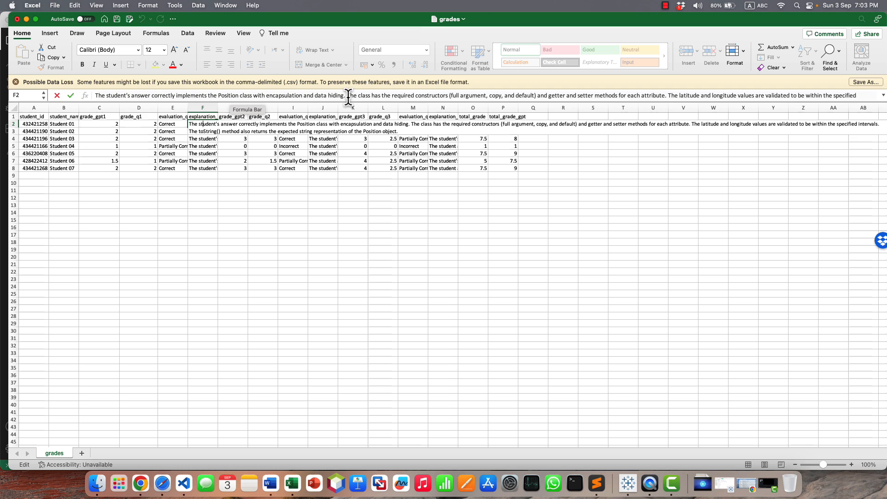
mouse_move(461, 95)
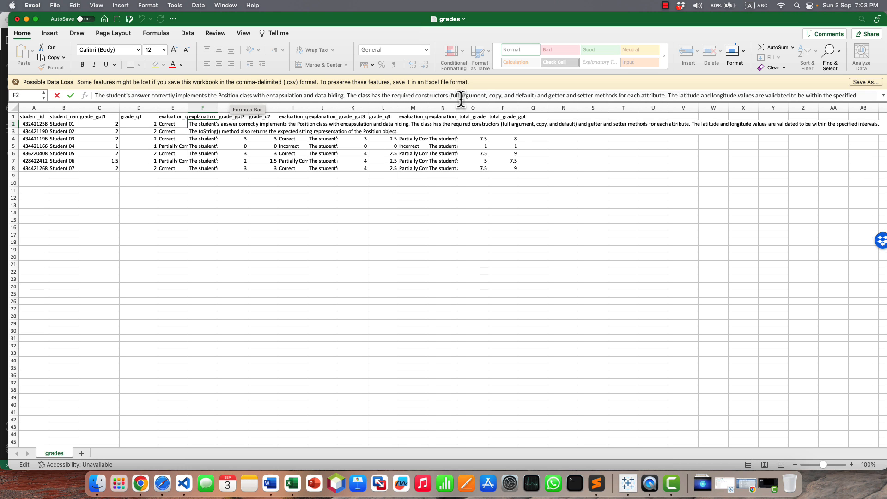
mouse_move(477, 94)
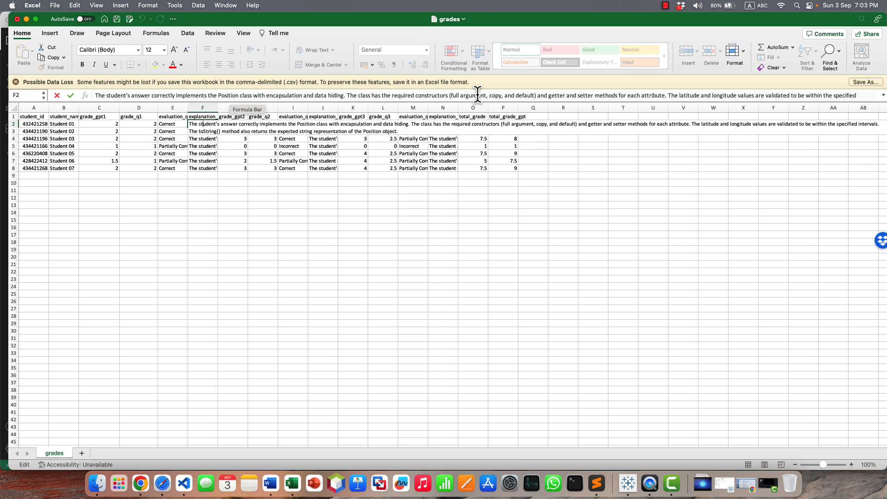
click(473, 131)
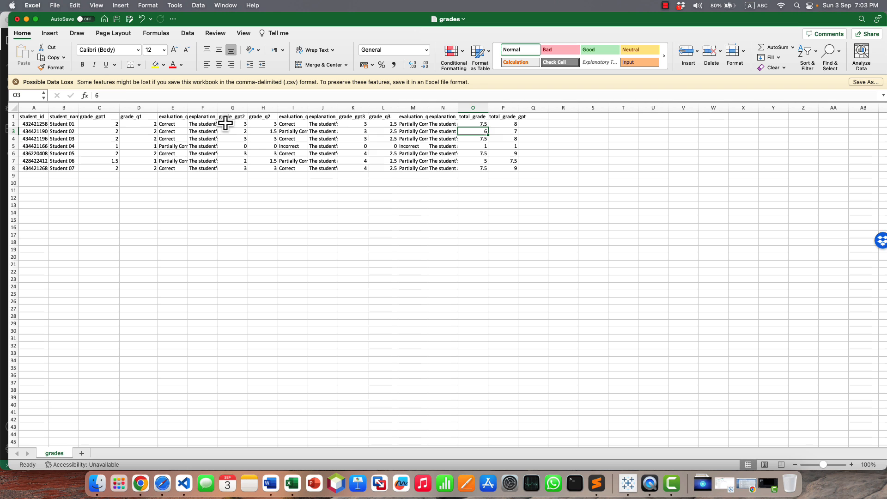
click(202, 123)
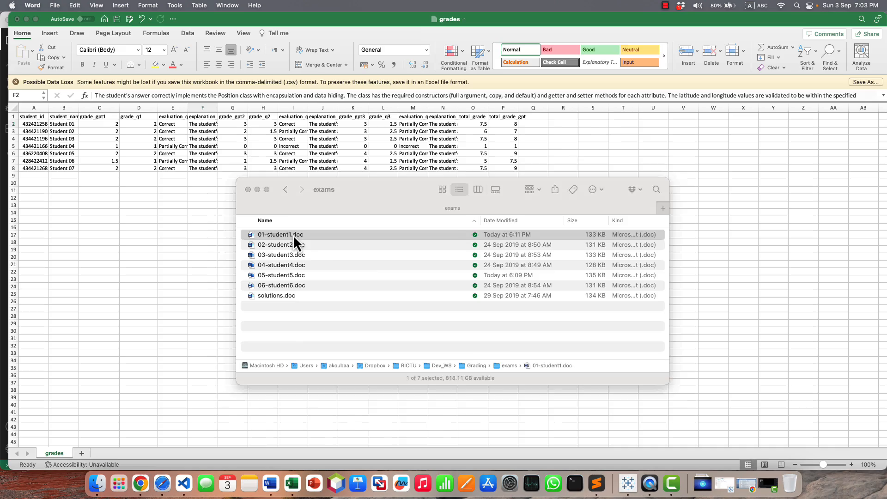
Open 01-student1.doc and solutions.doc in Word
double_click(281, 234)
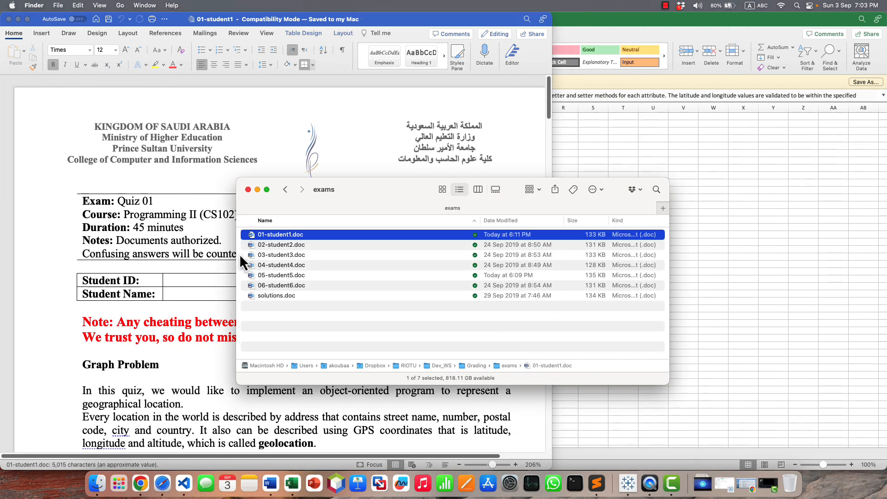
double_click(276, 296)
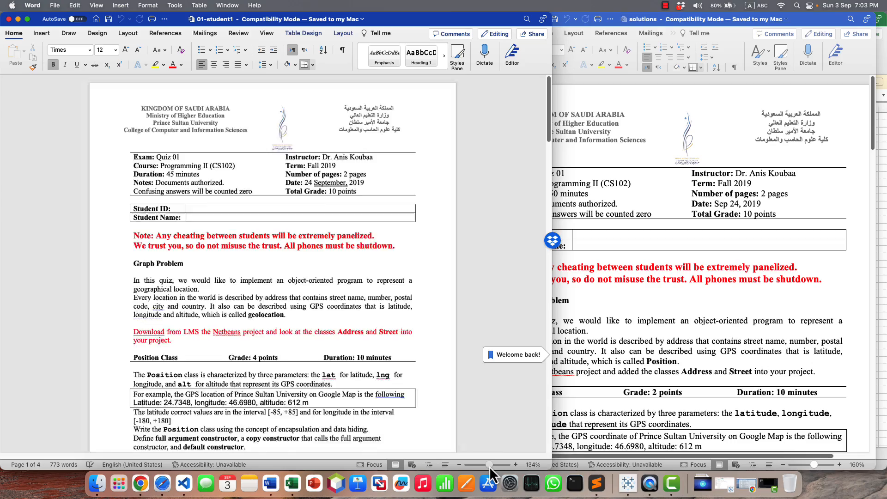
Scroll through student 1's Position class code and select its copy constructor for comparison
scroll(down, 3)
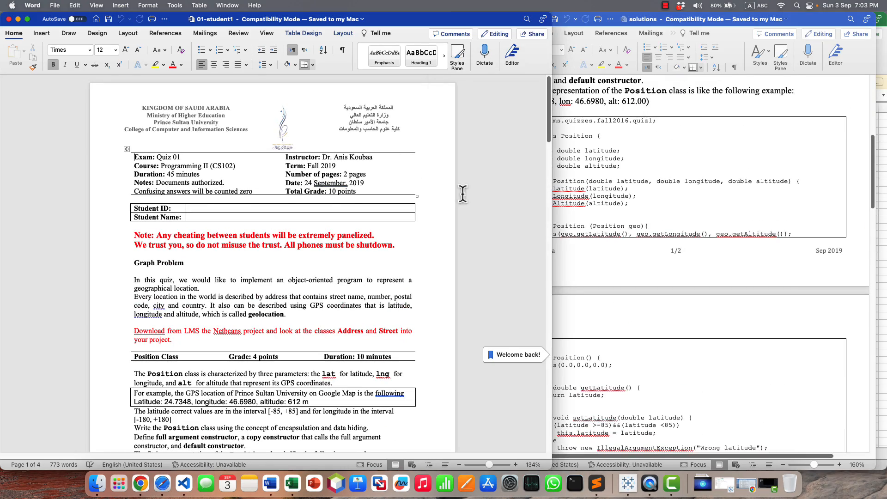
scroll(down, 3)
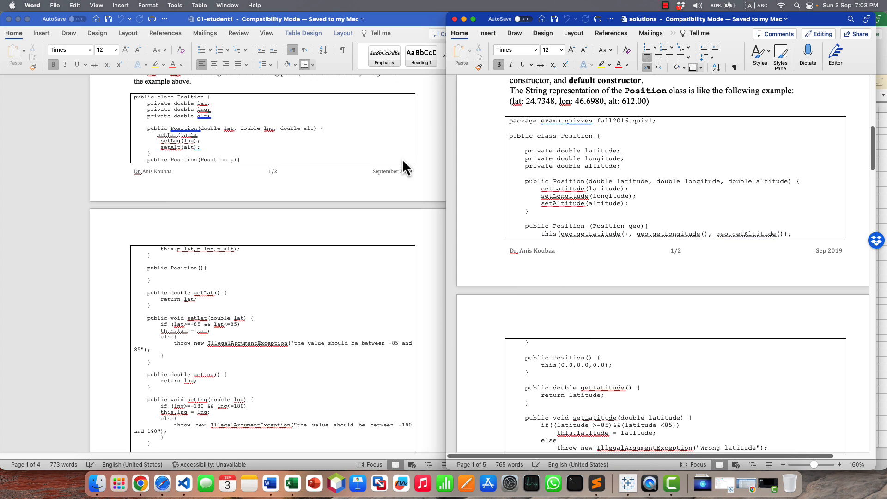
mouse_move(205, 127)
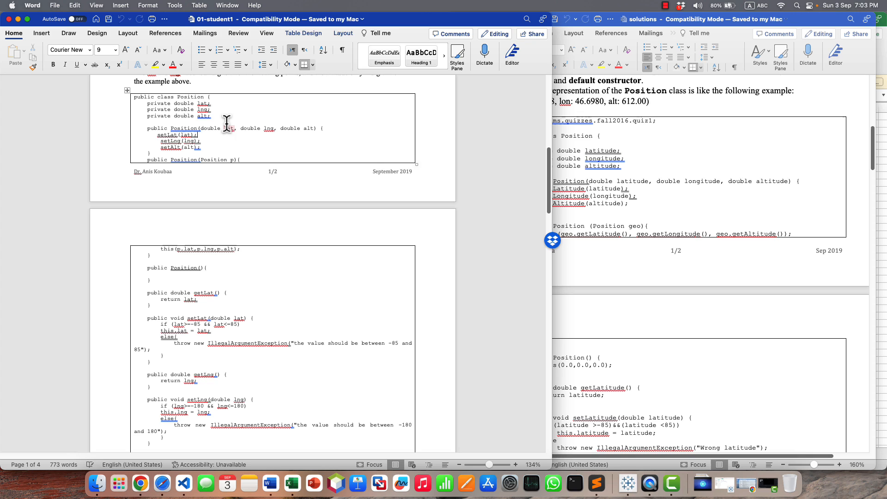
mouse_move(622, 196)
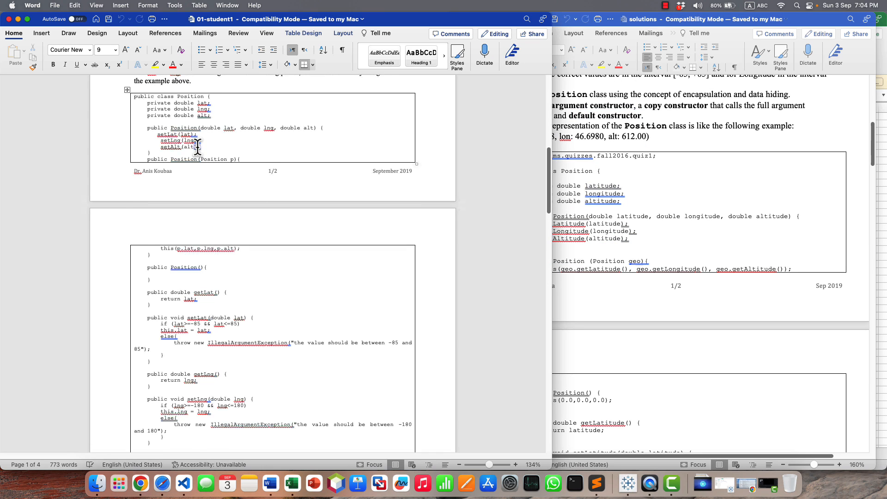
scroll(up, 3)
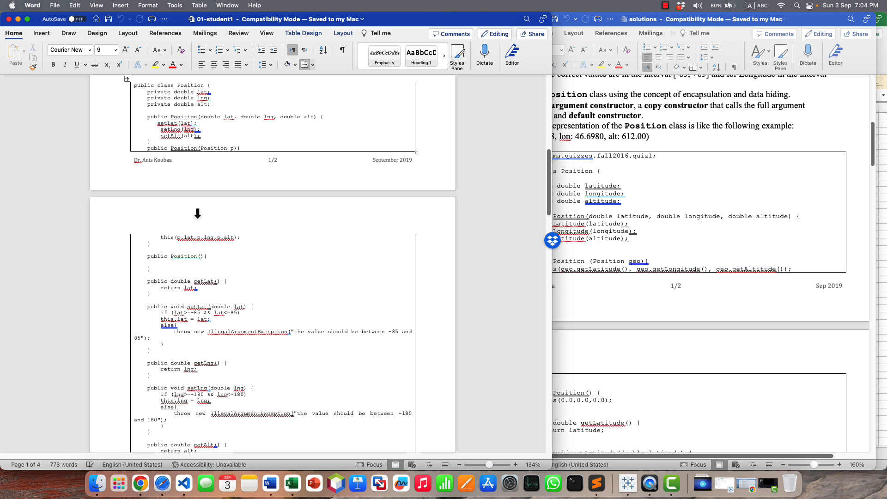
scroll(down, 3)
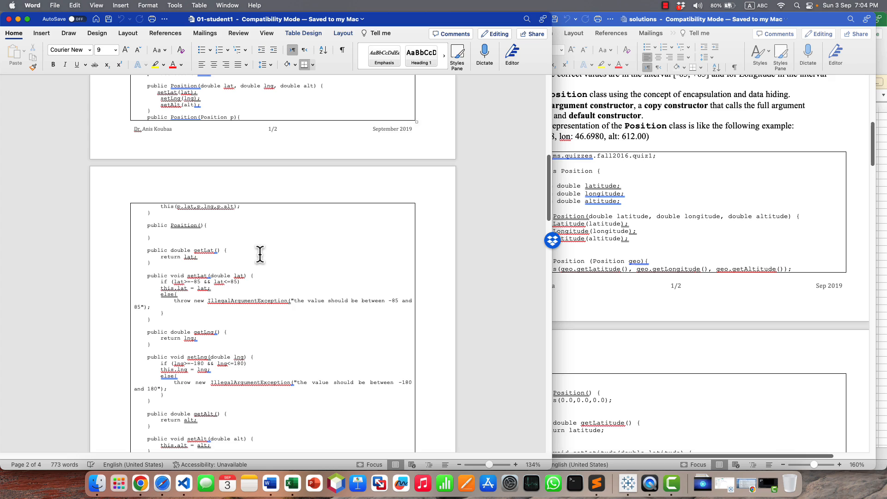
scroll(down, 3)
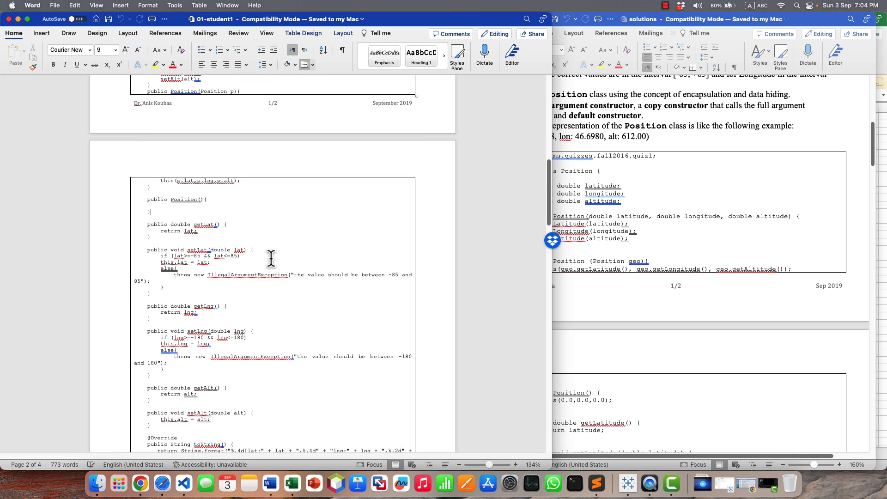
scroll(up, 3)
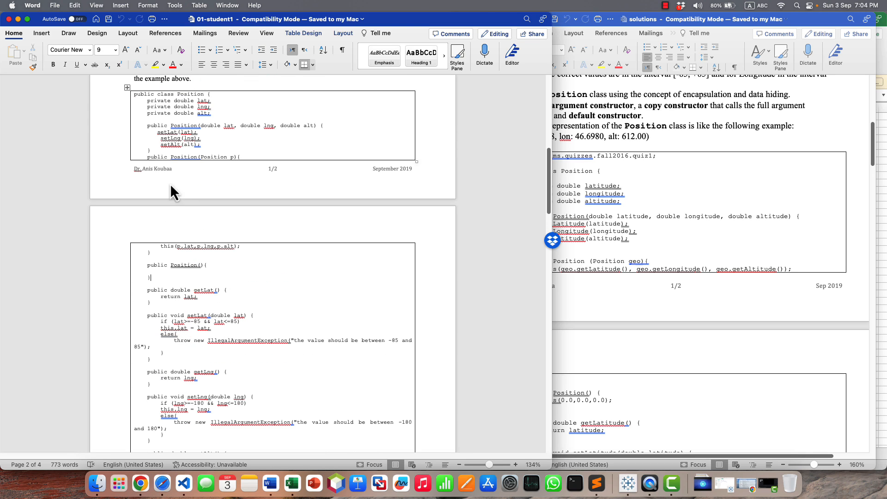
drag(147, 157, 243, 252)
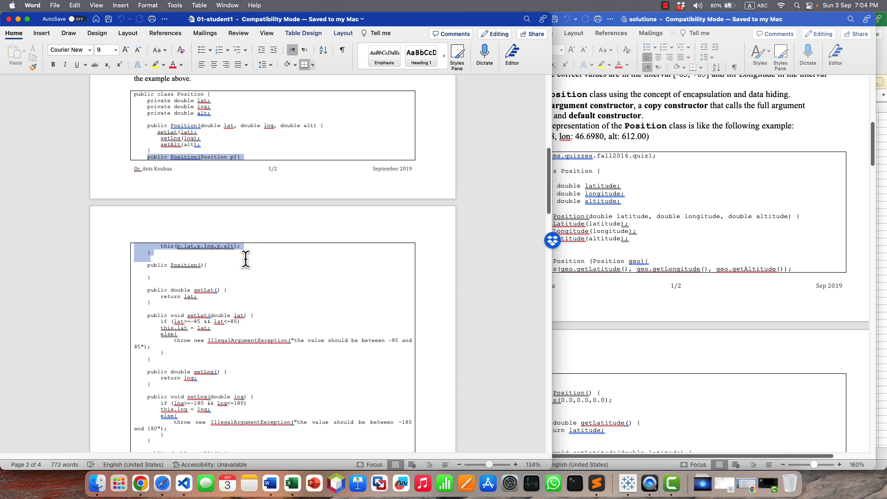
scroll(down, 3)
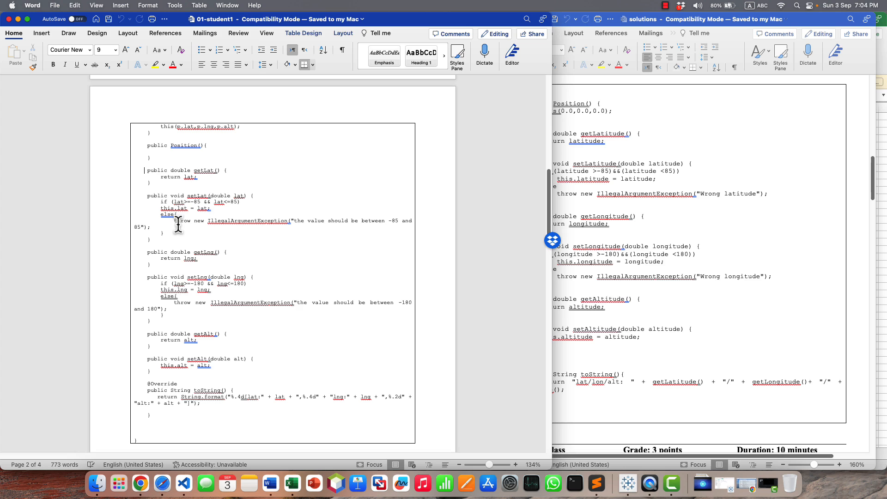
mouse_move(239, 277)
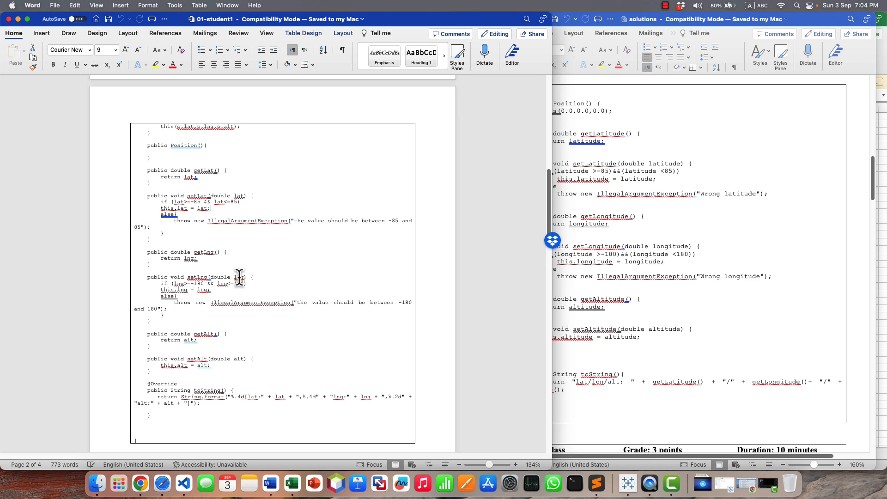
scroll(down, 3)
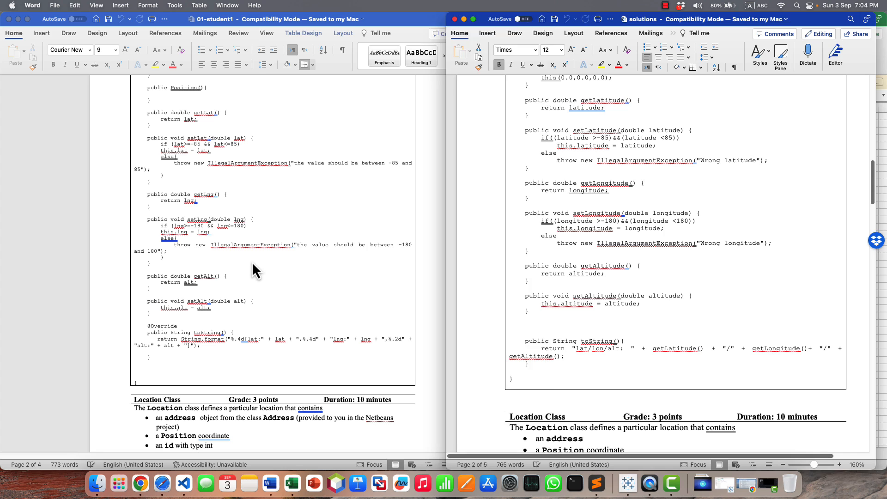
mouse_move(606, 260)
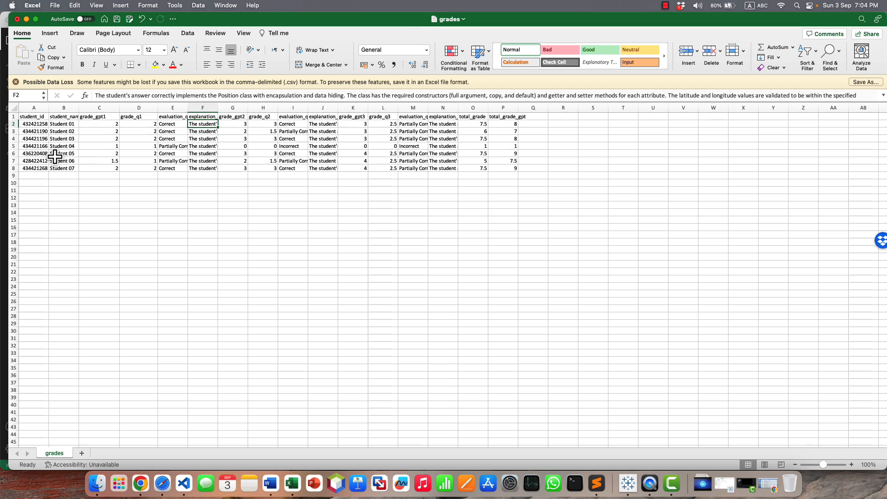
Inspect Student 04's explanation and total GPT grade and the Student 05 row, then show the exams folder
click(472, 146)
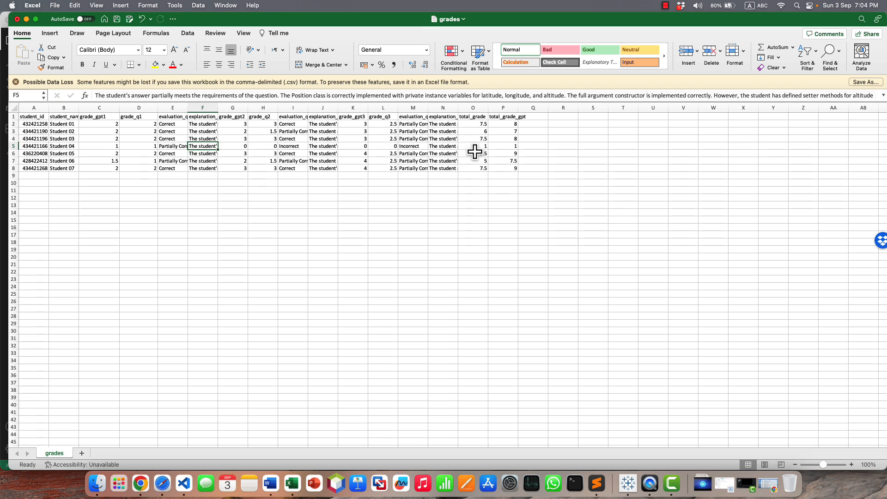
click(503, 146)
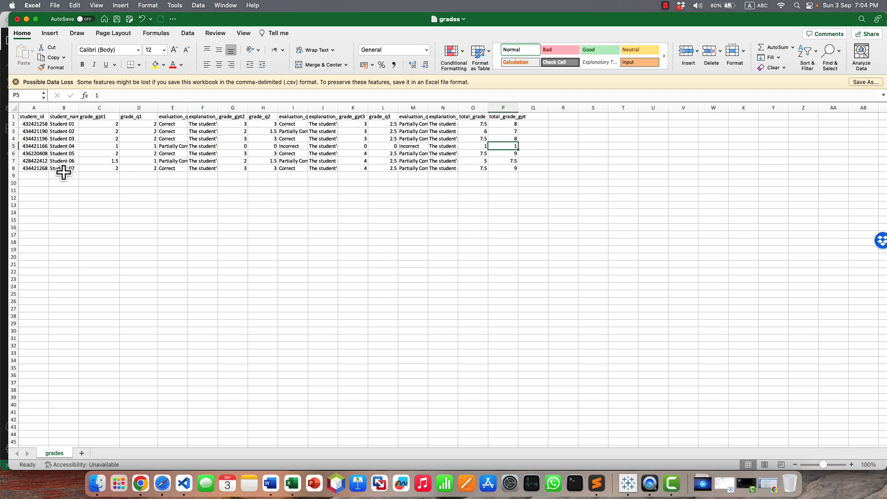
click(63, 153)
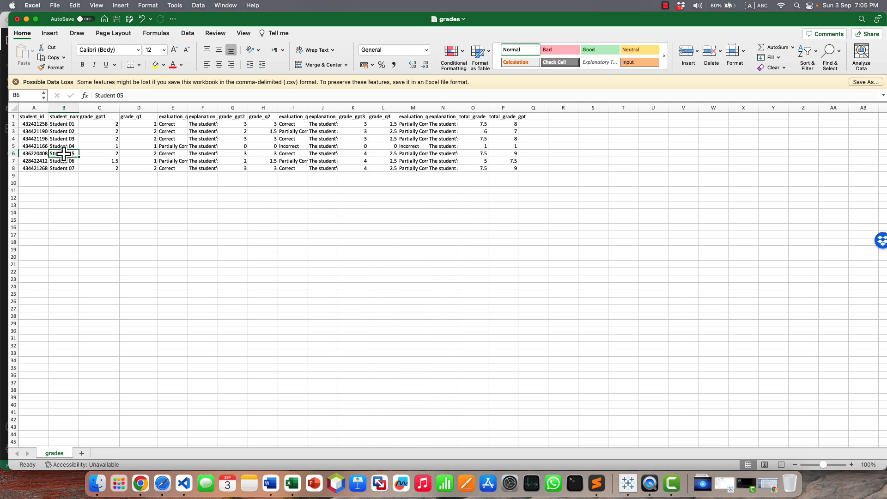
click(96, 484)
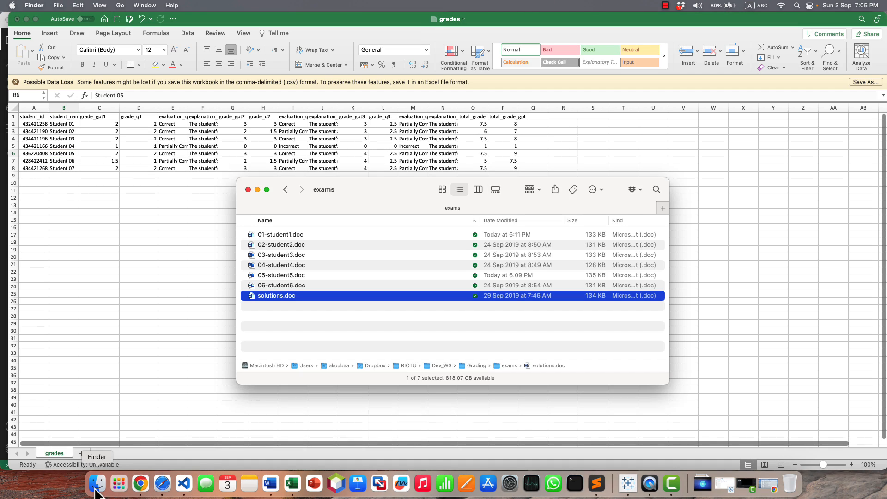
Open 04-student4.doc and scroll its Position class code against the solutions document
double_click(276, 296)
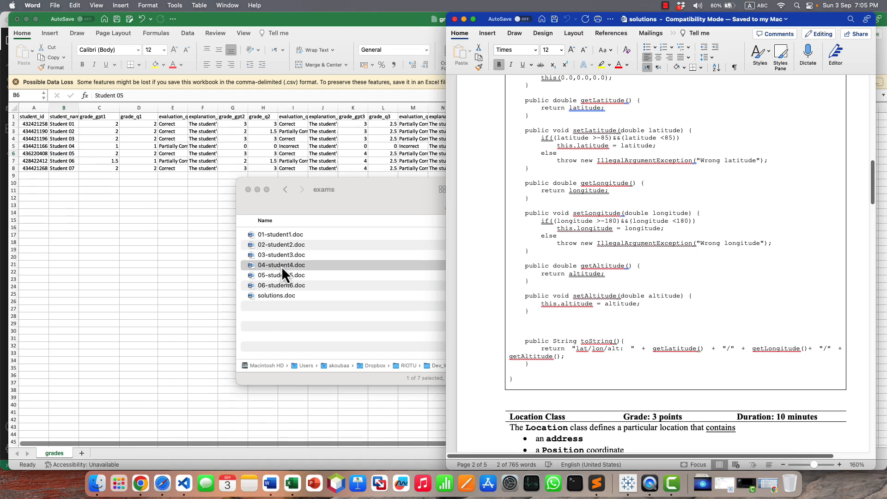
double_click(282, 265)
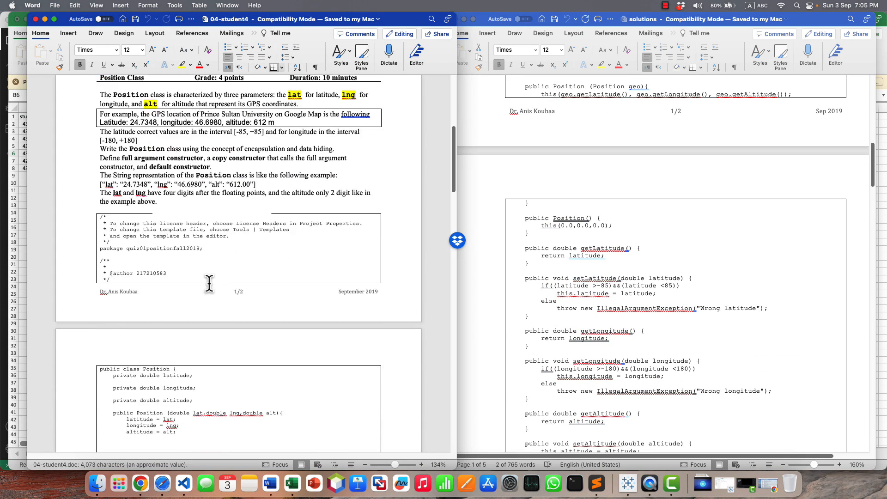
scroll(down, 3)
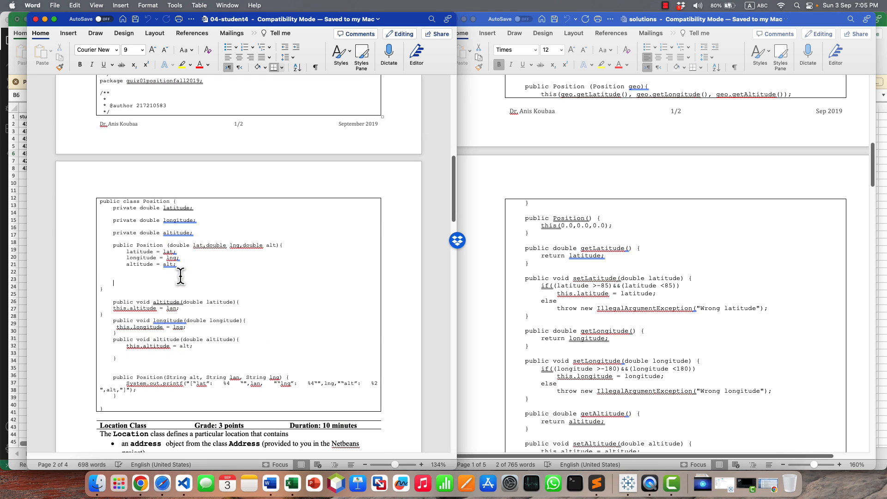
scroll(up, 3)
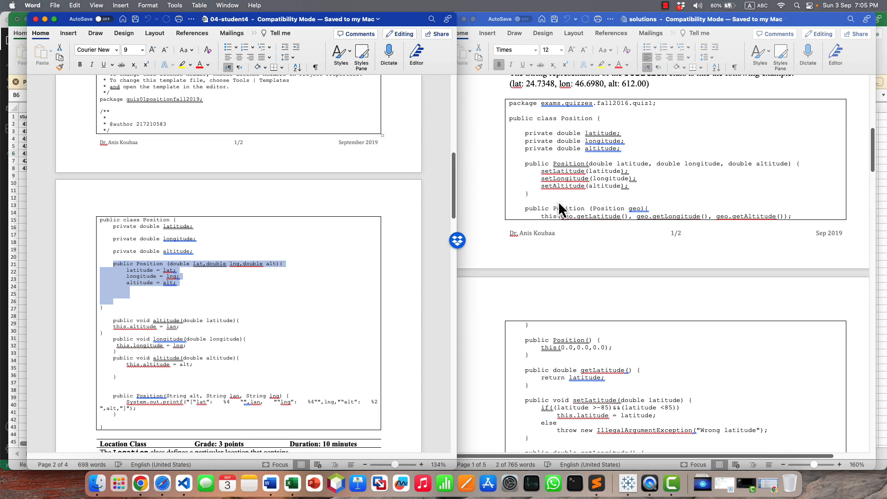
click(235, 394)
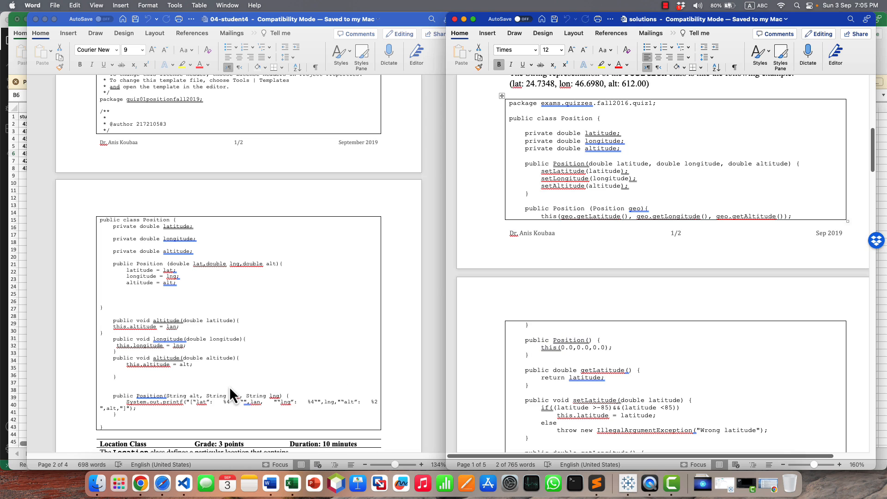
scroll(down, 3)
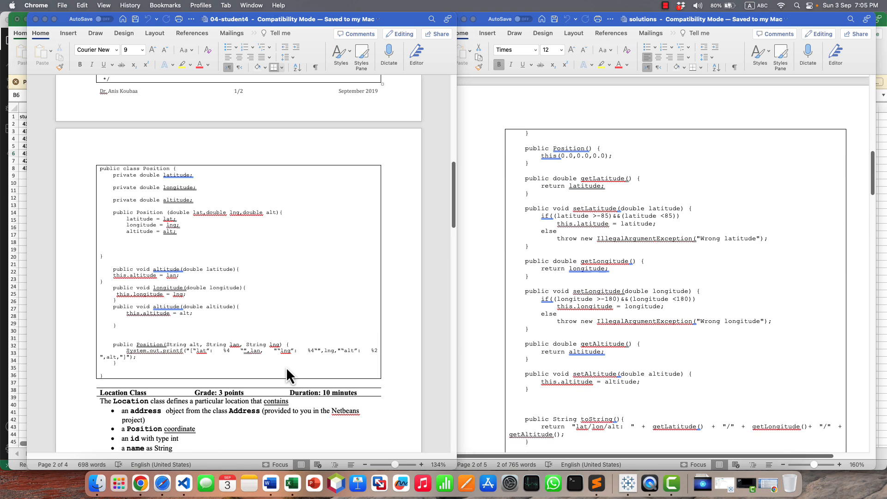
mouse_move(292, 484)
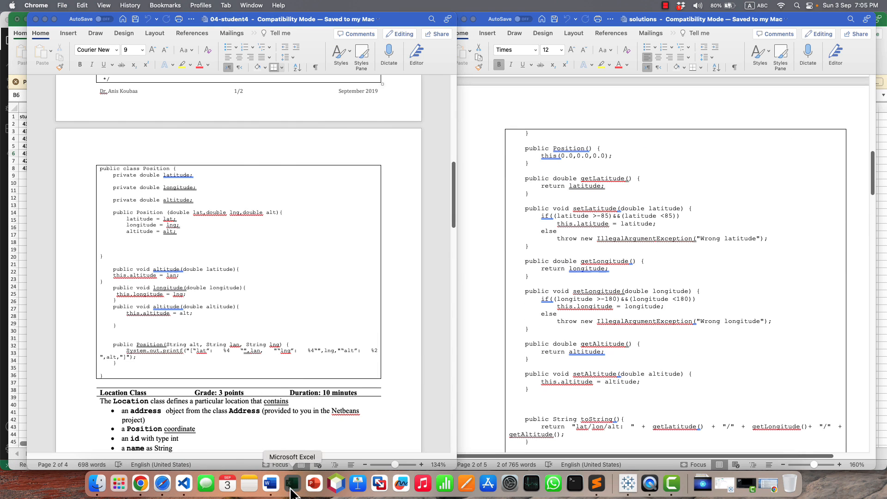
Expand Student 04's explanation in cell F5 in Excel, then return to Word
click(292, 484)
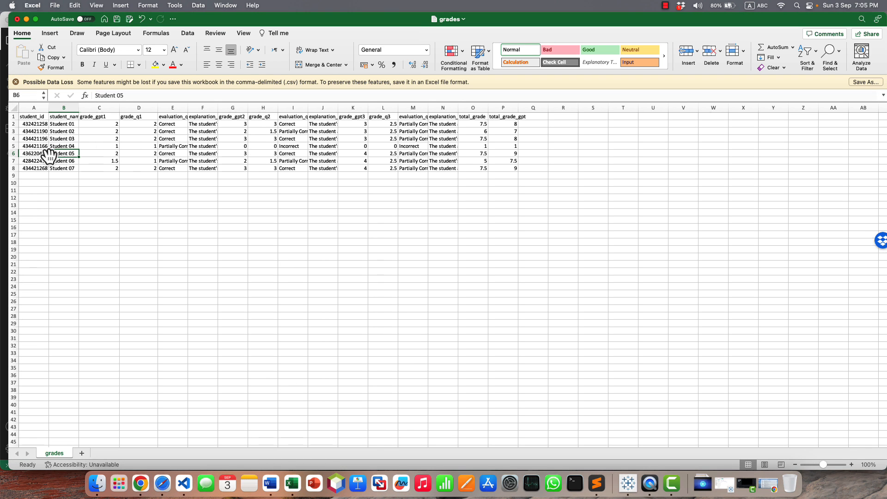
click(202, 146)
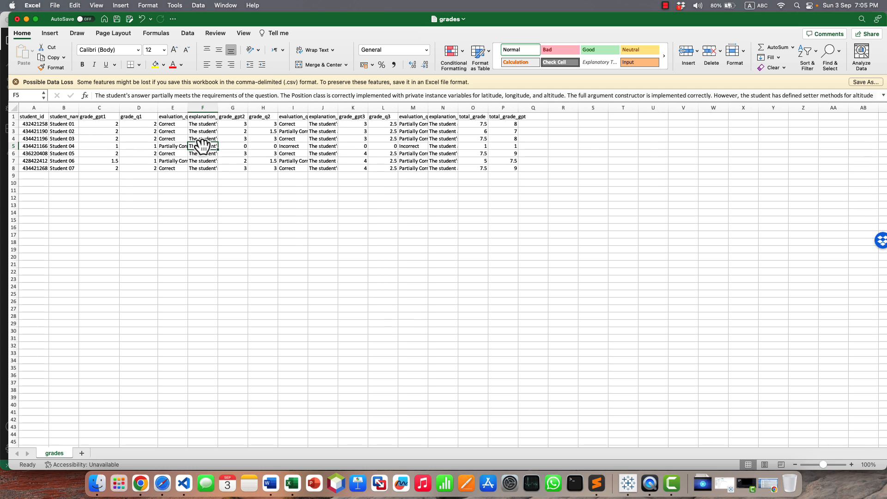
double_click(202, 146)
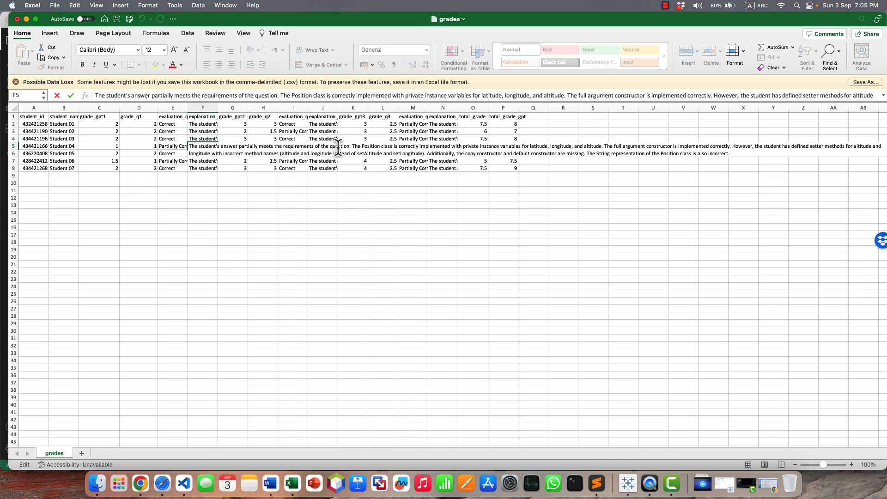
mouse_move(423, 151)
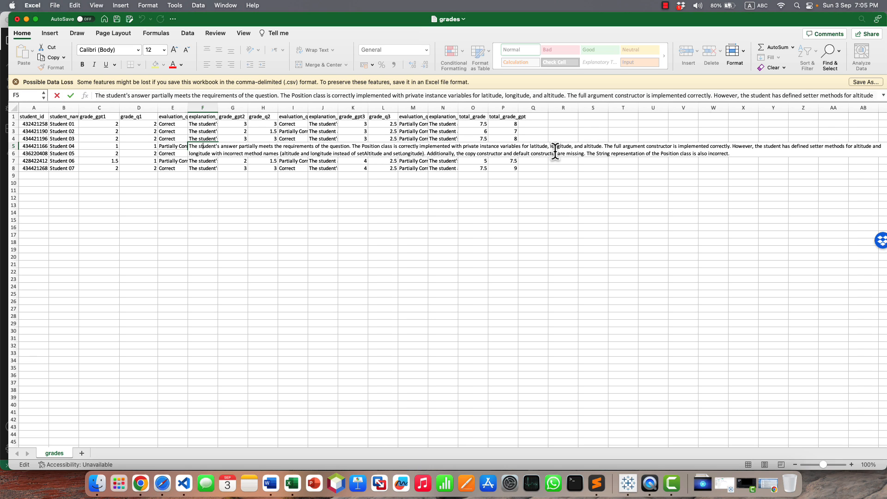
mouse_move(590, 151)
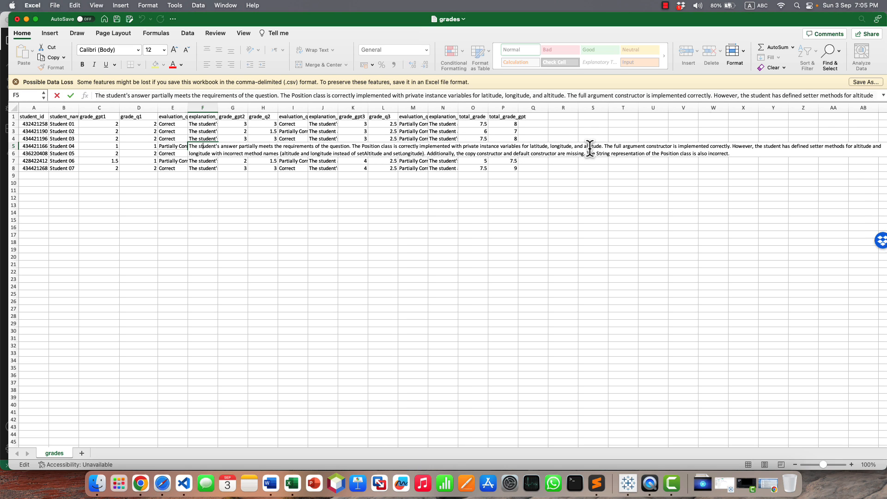
mouse_move(663, 141)
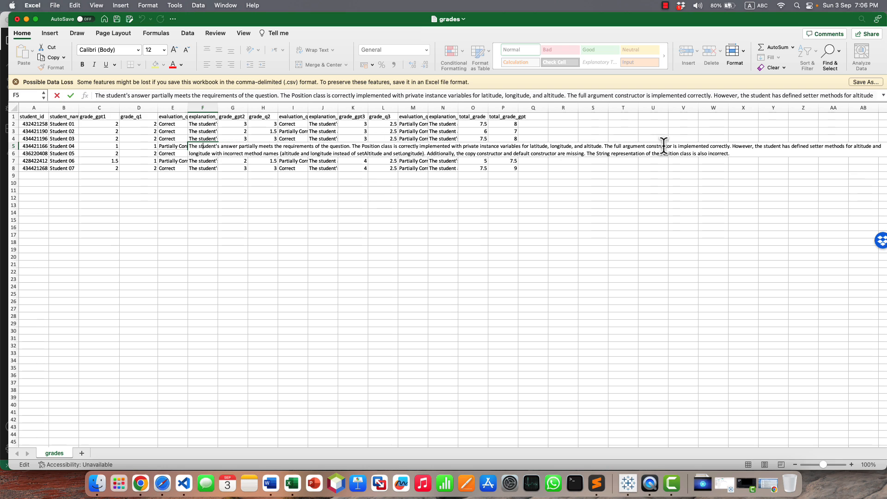
mouse_move(759, 146)
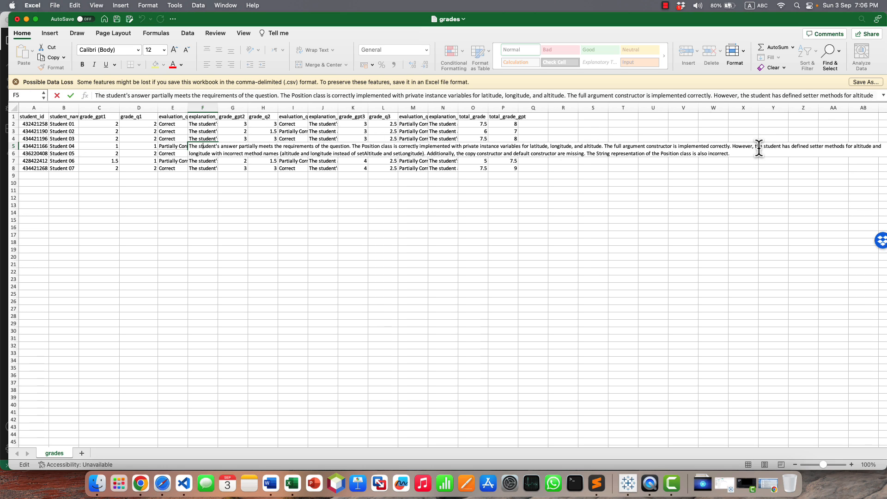
mouse_move(804, 148)
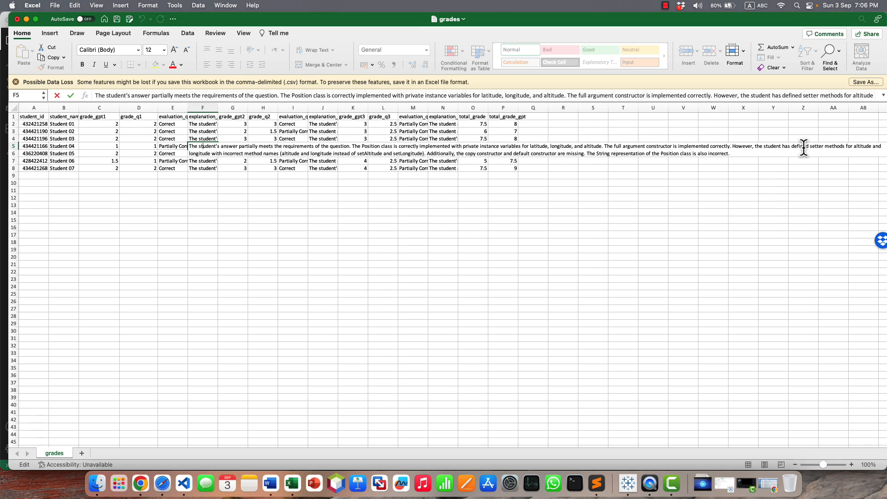
mouse_move(202, 156)
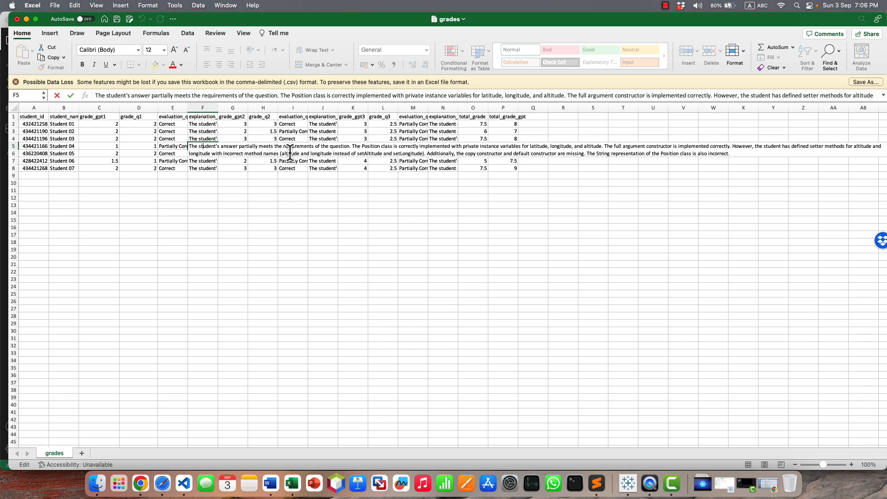
click(270, 484)
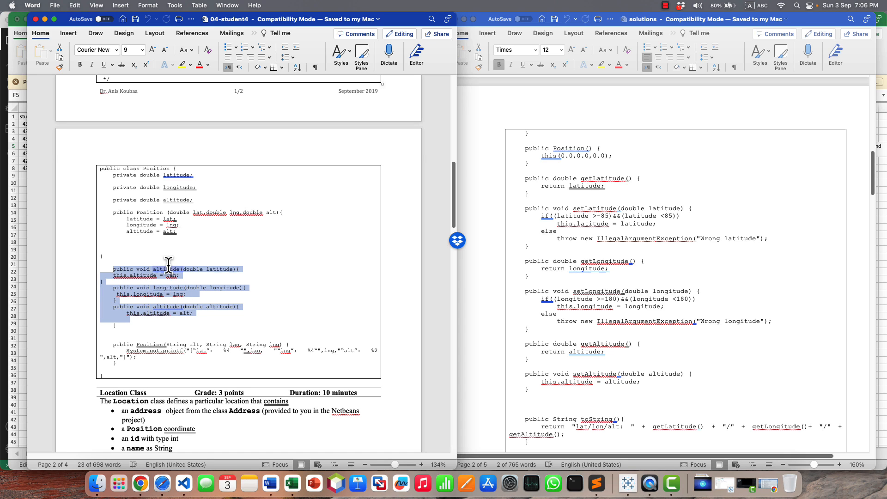
mouse_move(140, 485)
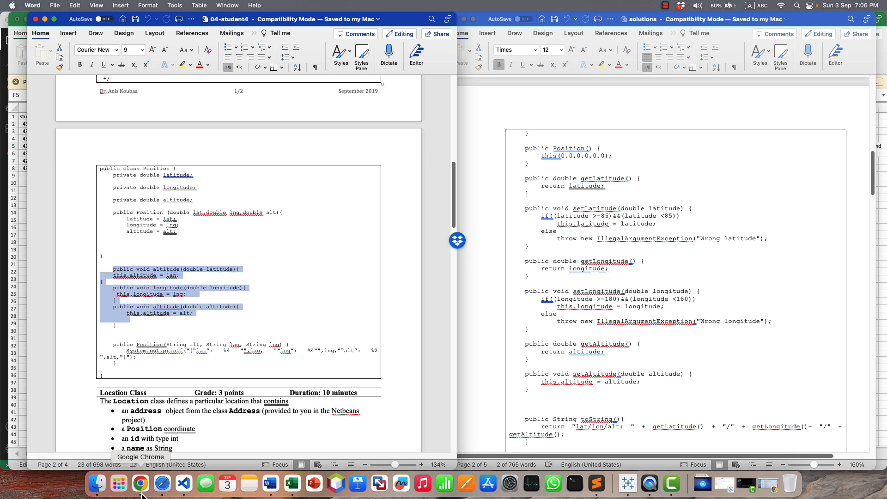
Toggle between Excel and Word to compare the setters, ending on the grades sheet
click(292, 484)
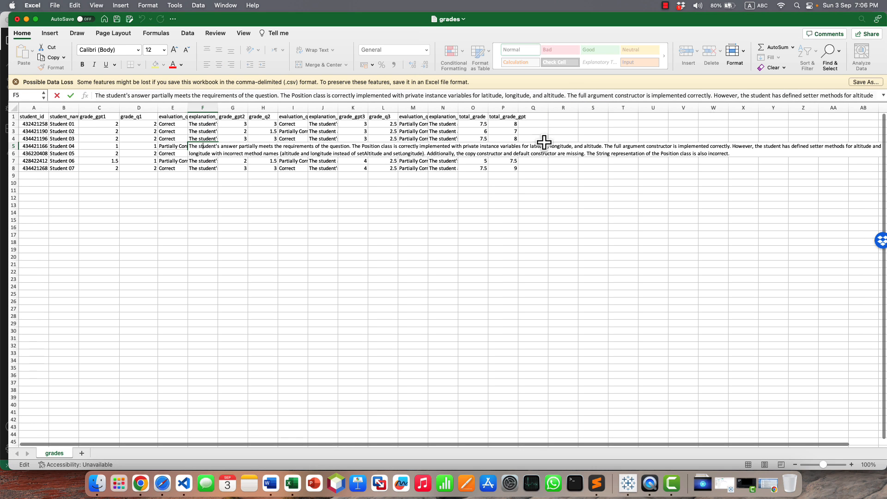
mouse_move(361, 163)
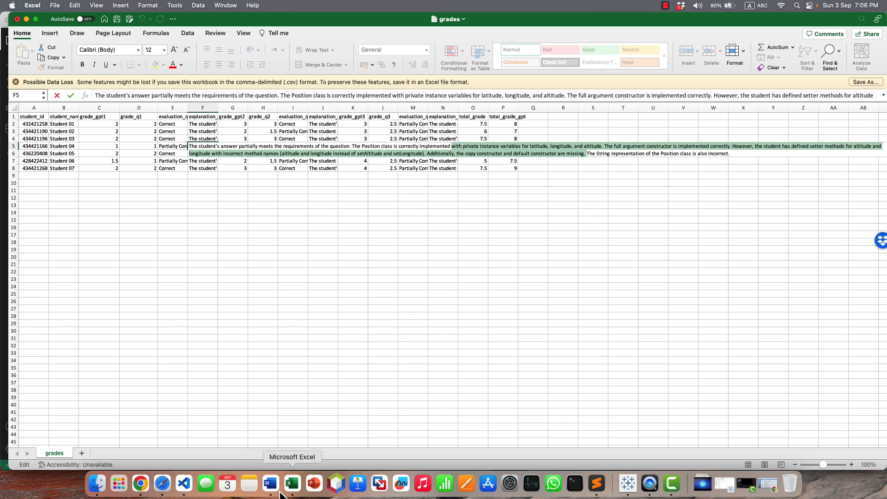
click(269, 484)
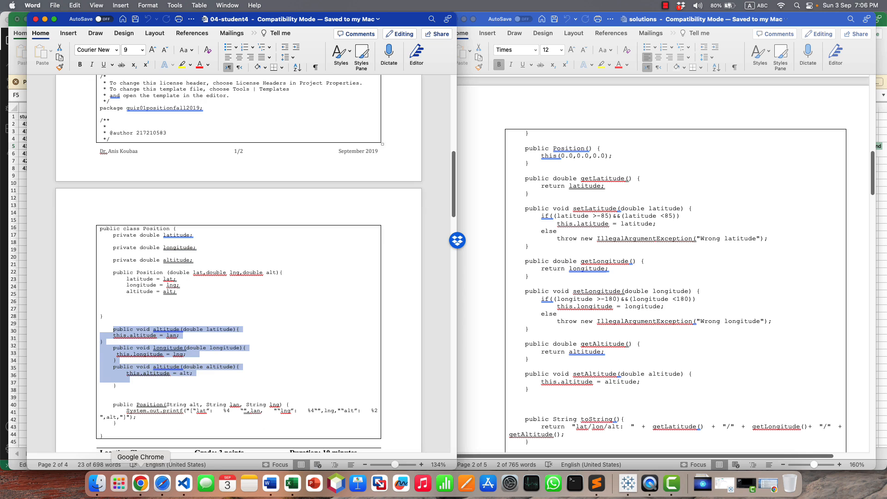
mouse_move(144, 495)
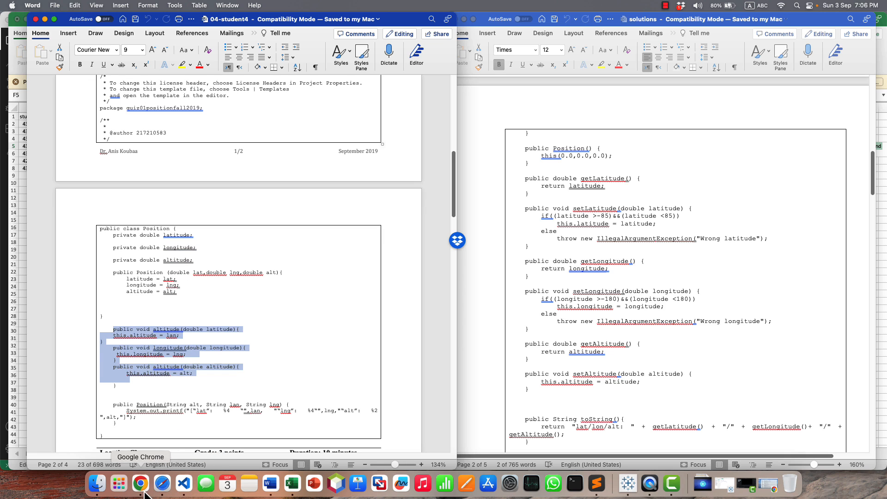
click(290, 484)
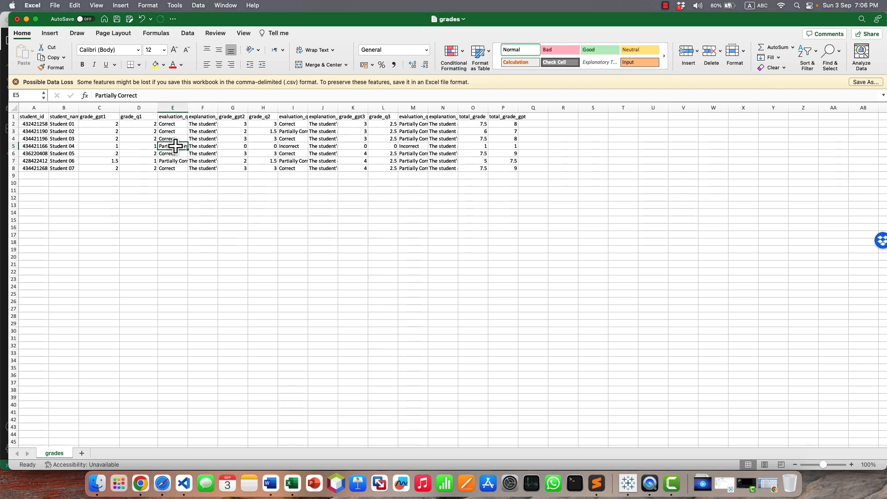
Reread Student 04's full question-one explanation in F5, then return to Word
click(202, 146)
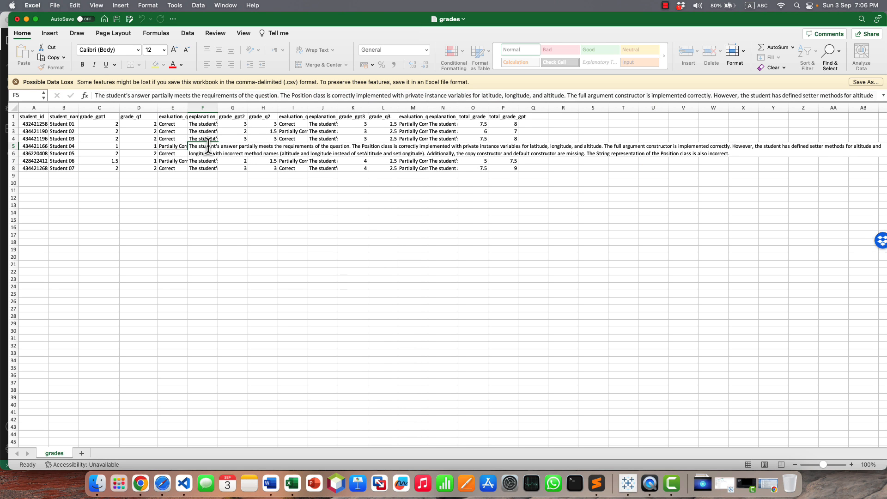
double_click(202, 146)
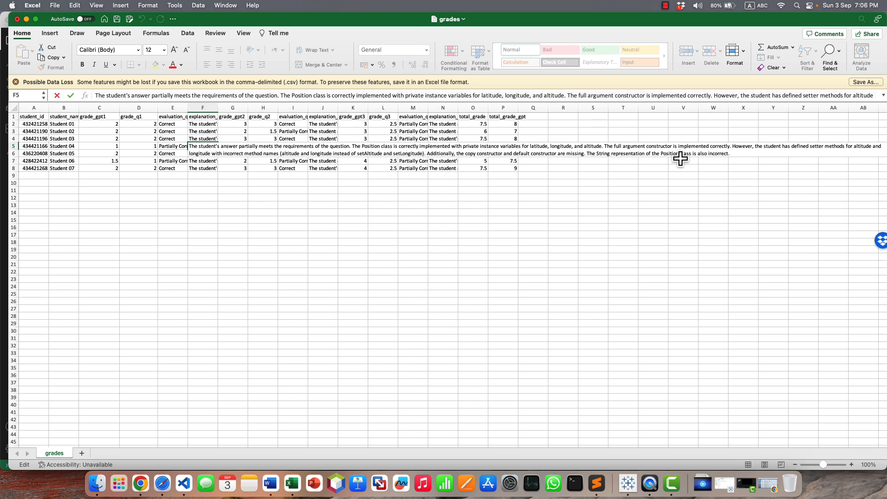
mouse_move(270, 483)
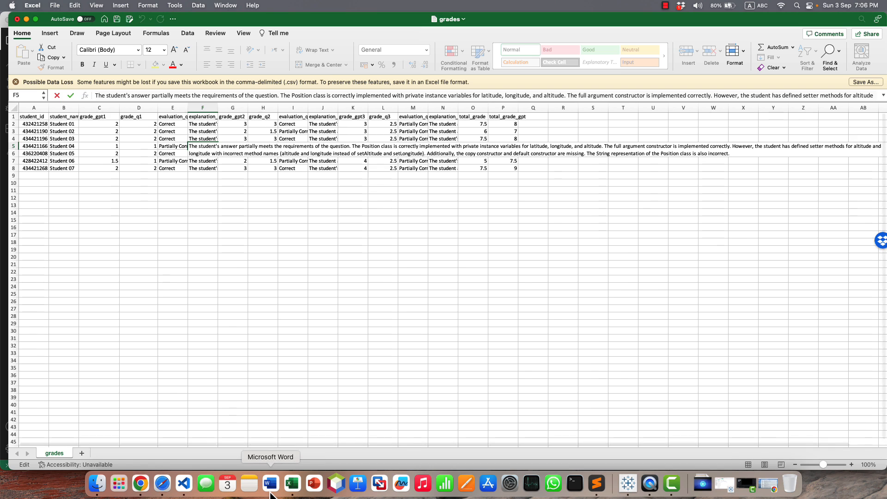
click(270, 484)
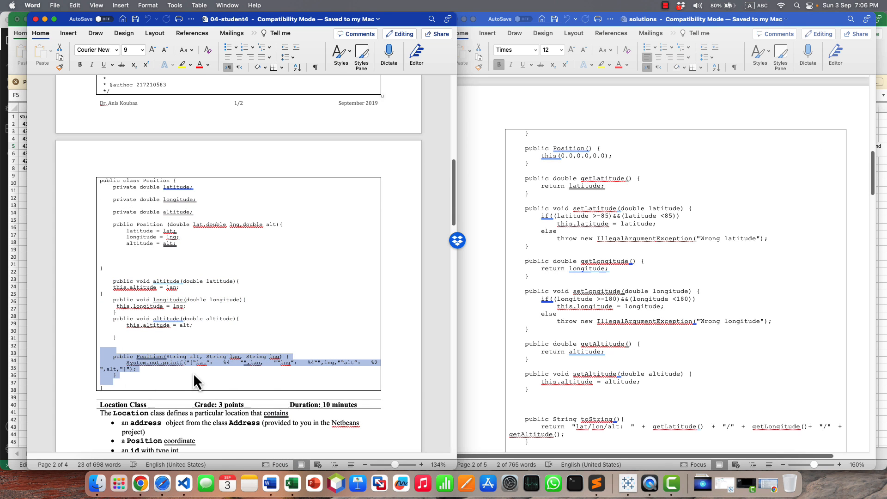
Clear the constructor code highlight in Word and bring Excel forward
click(229, 363)
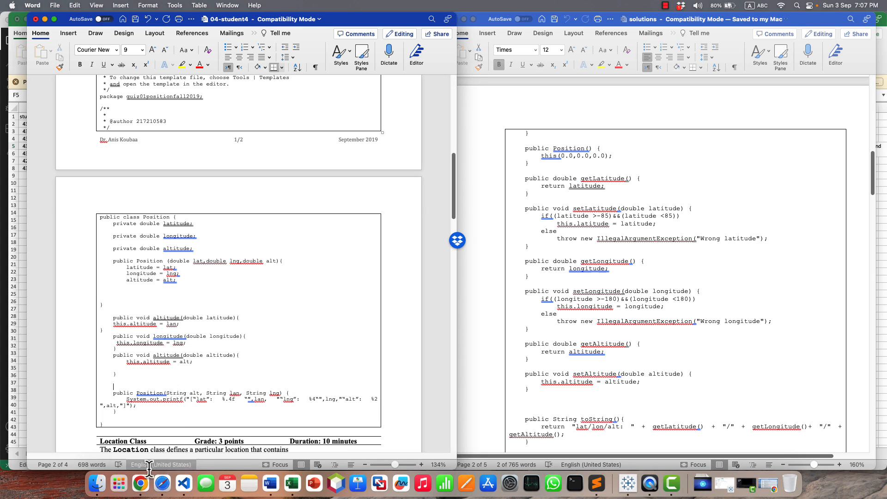
click(270, 484)
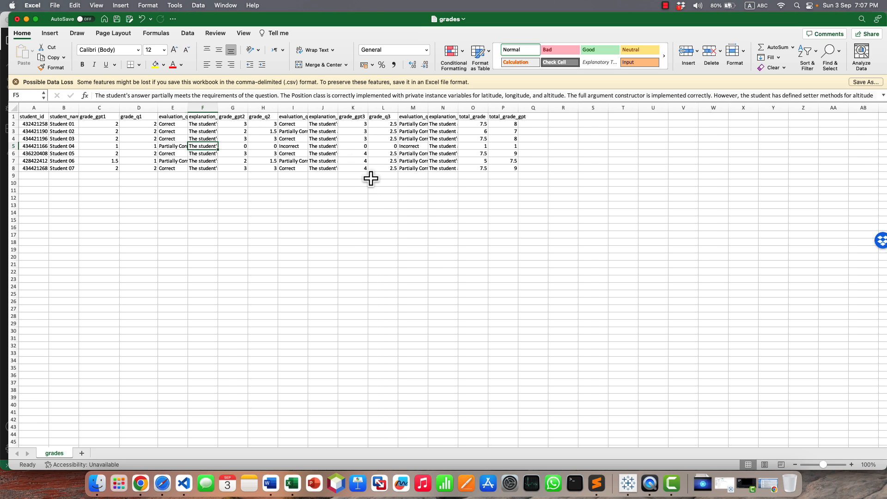
mouse_move(143, 150)
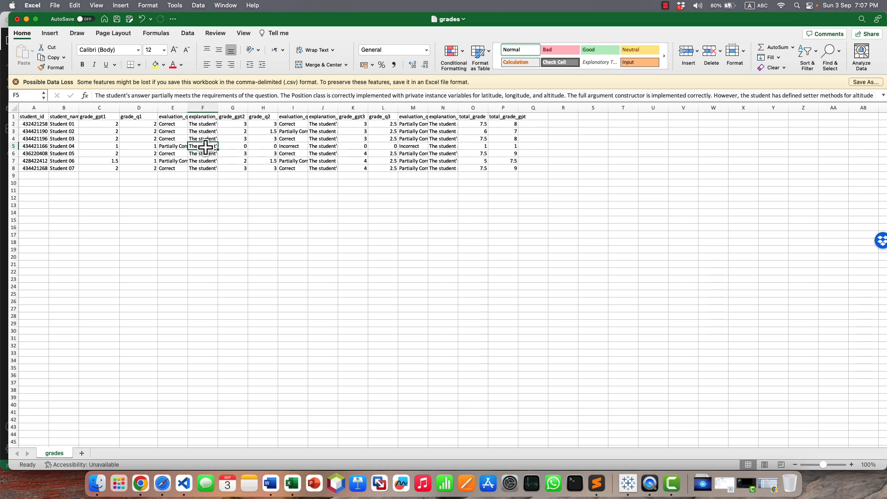
Check Student 04's question-one evaluation (E5) and grade (D5), then return to Word
click(172, 146)
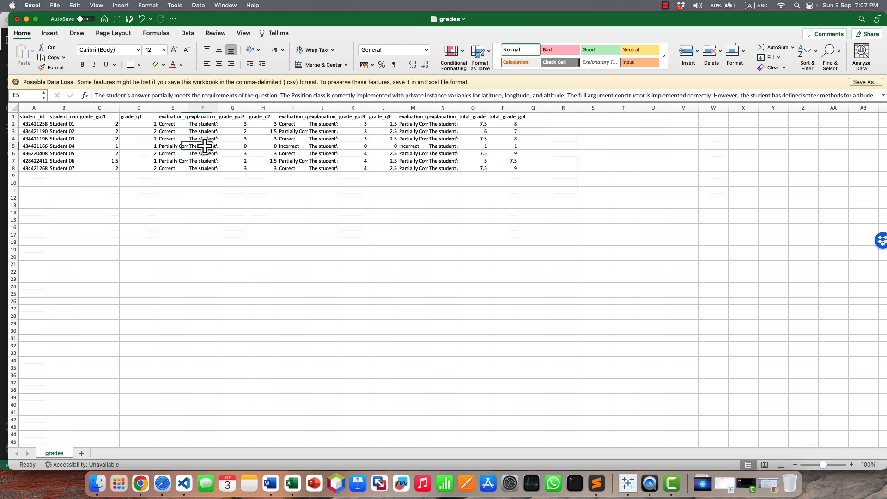
click(138, 147)
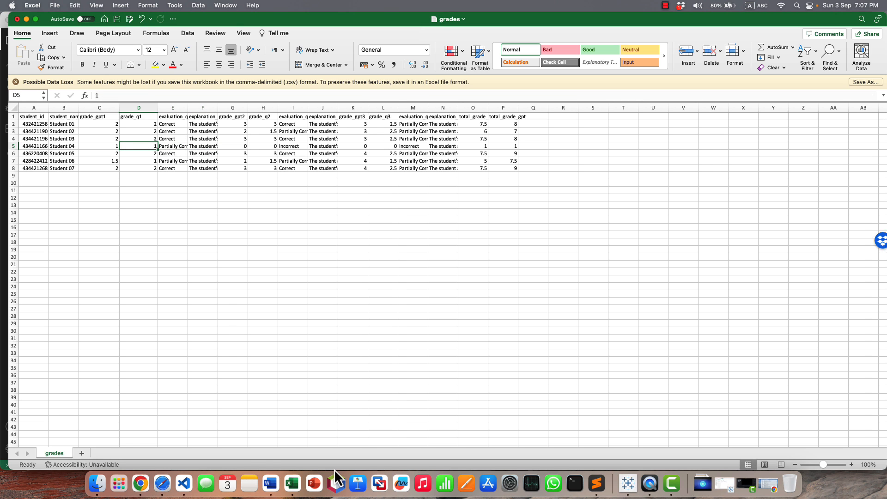
click(270, 484)
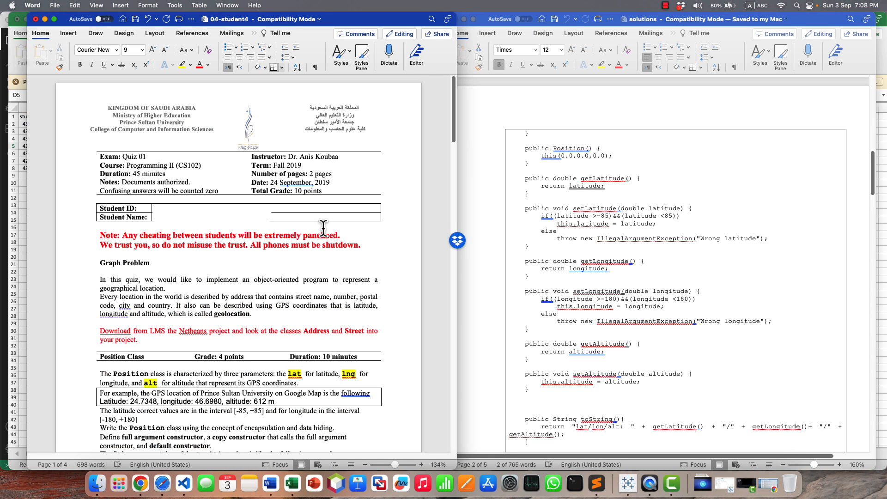
mouse_move(106, 269)
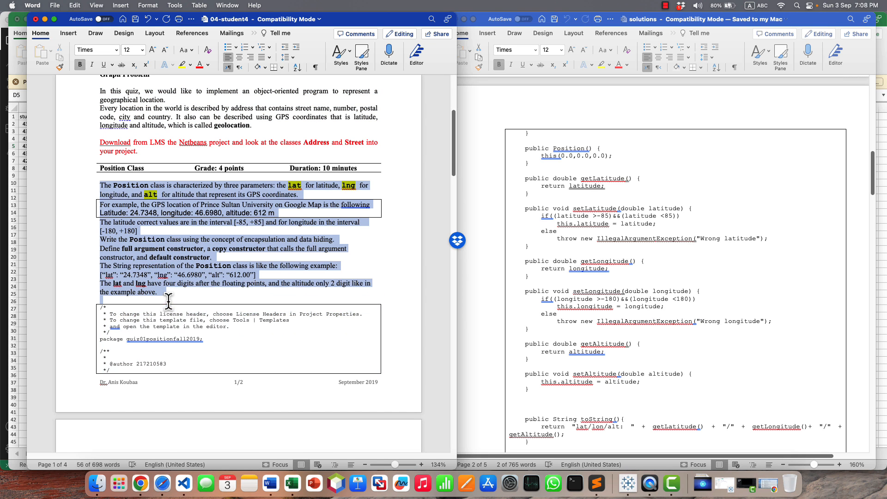
Scroll through student4's Position question and code, then return to Excel
scroll(down, 3)
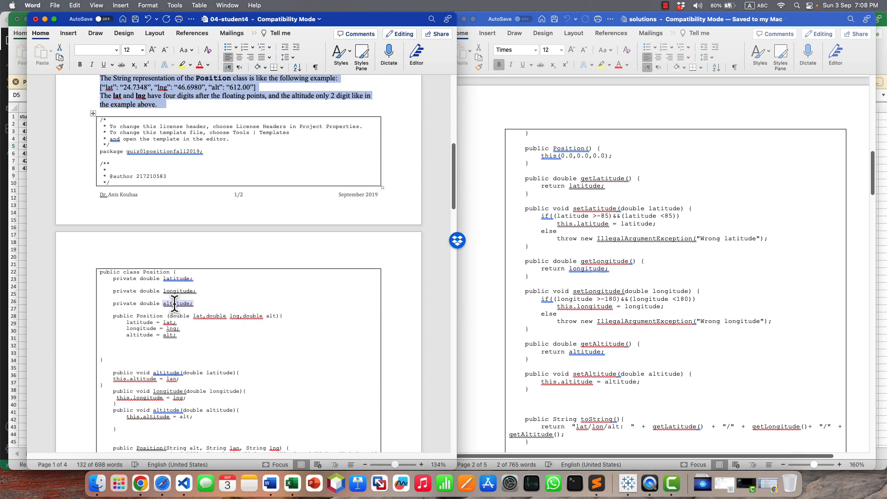
scroll(up, 3)
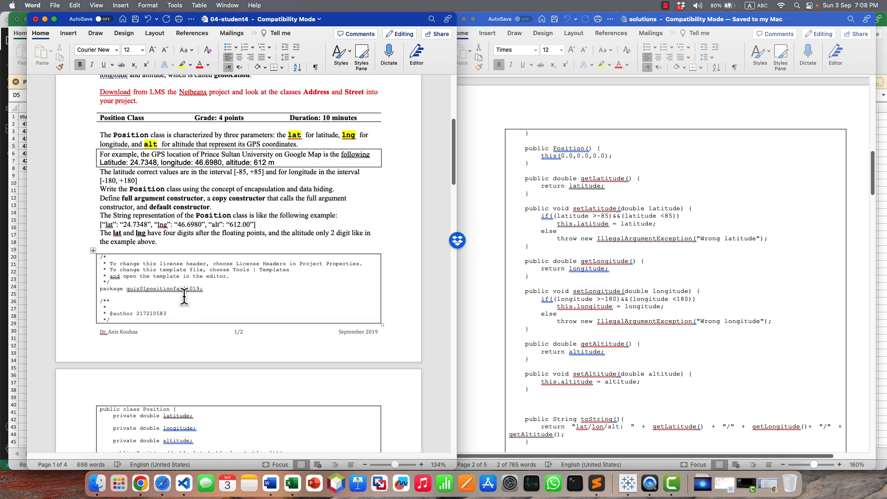
click(287, 483)
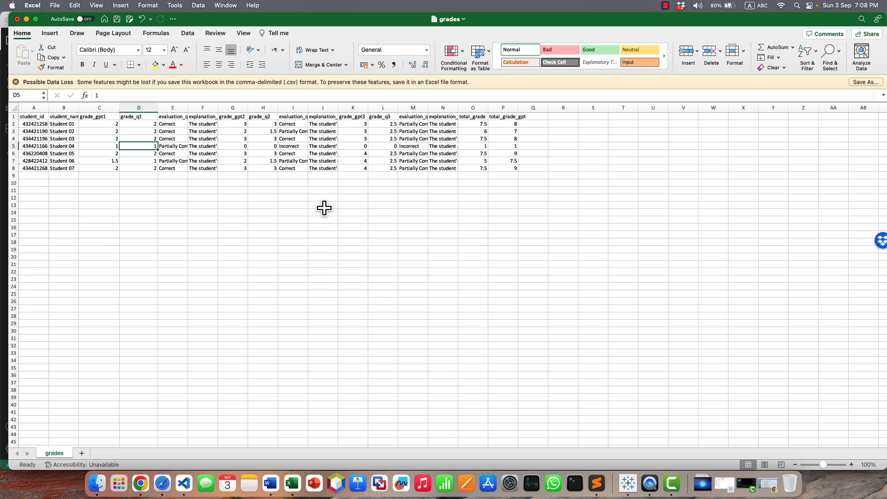
mouse_move(305, 199)
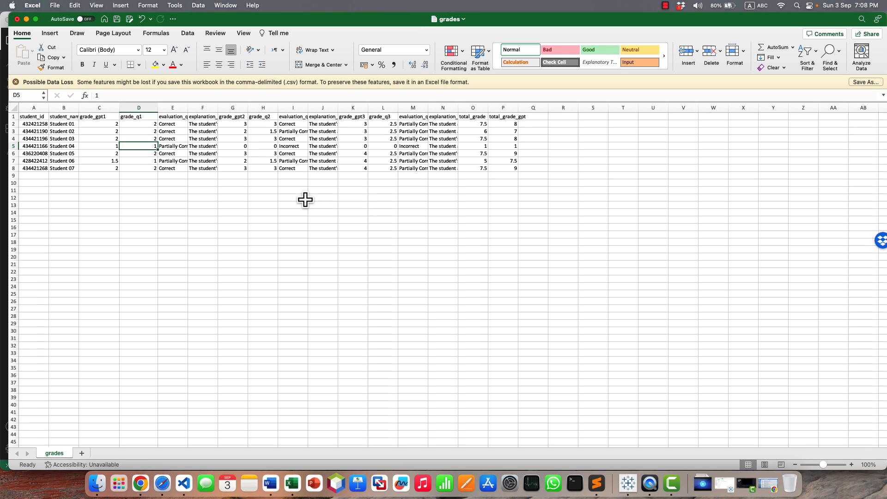
mouse_move(199, 134)
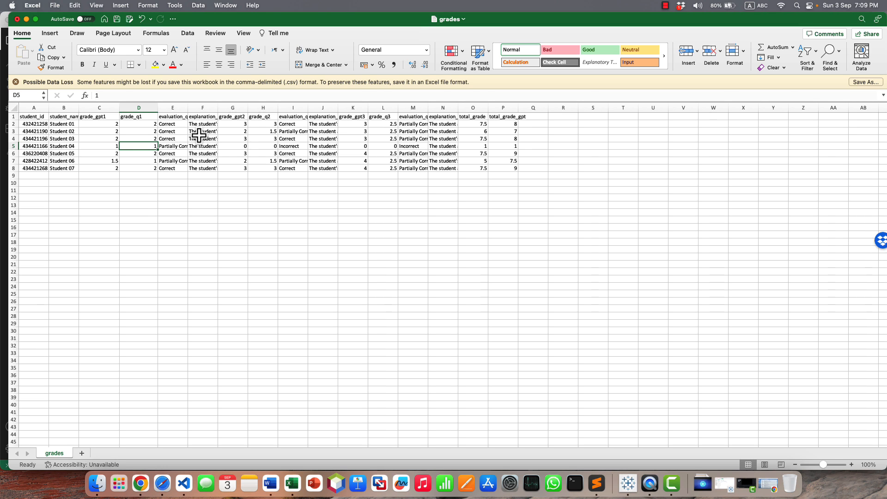
click(323, 168)
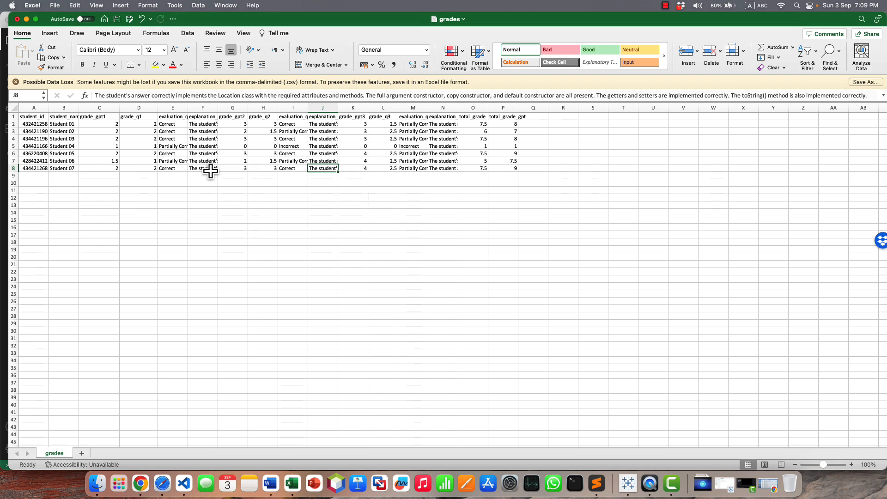
click(202, 139)
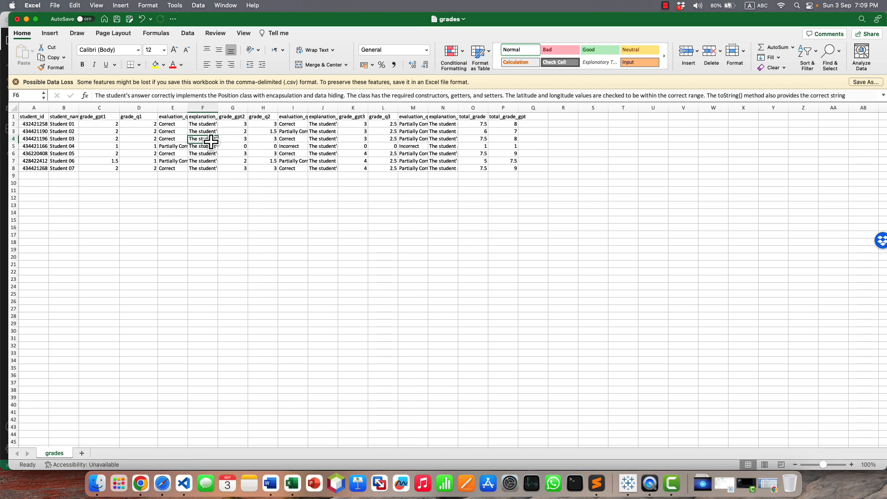
click(99, 145)
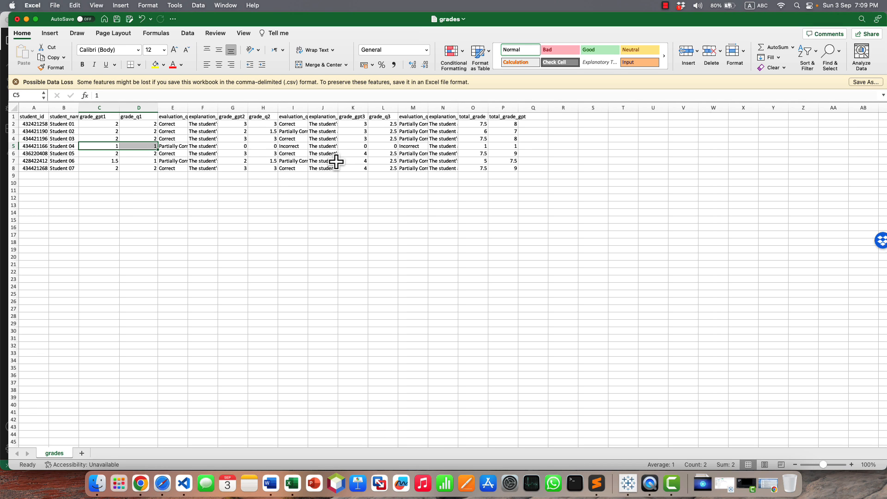
click(322, 160)
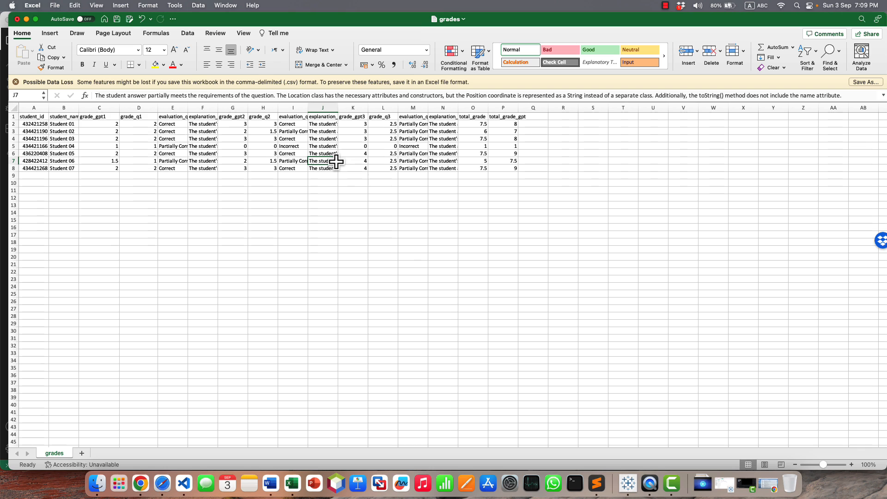
mouse_move(402, 149)
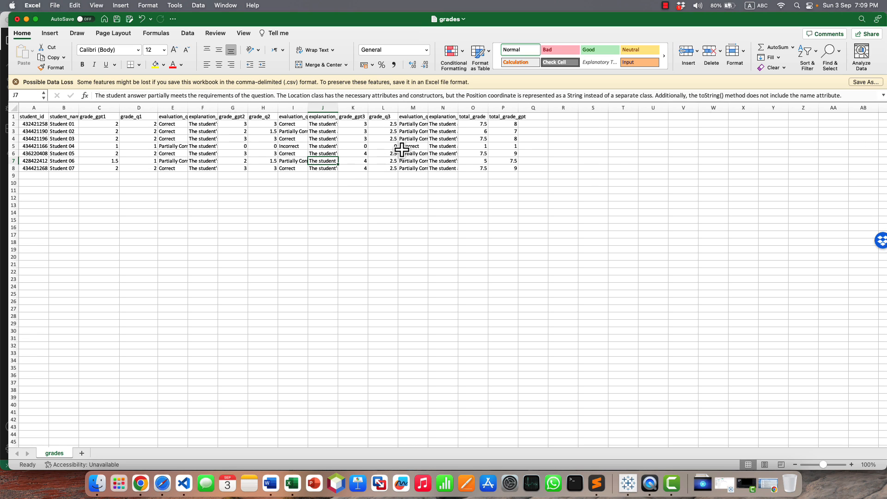